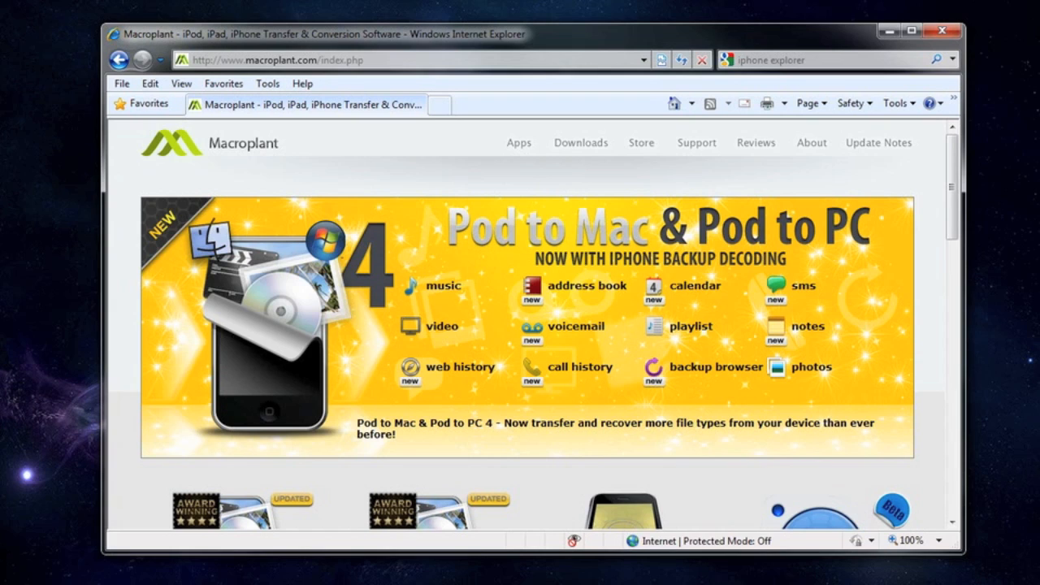
mouse_move(549, 204)
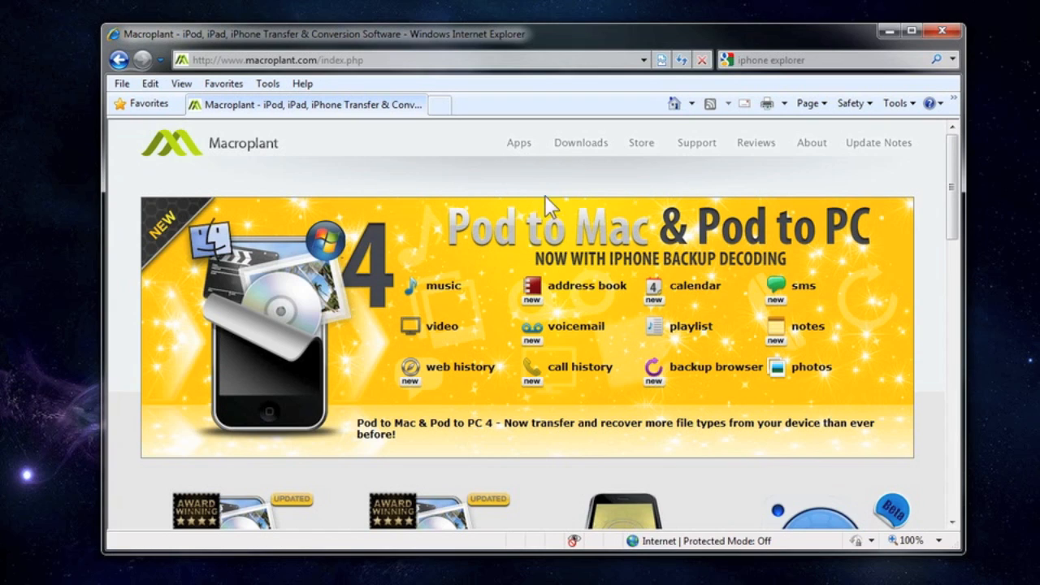
mouse_move(579, 143)
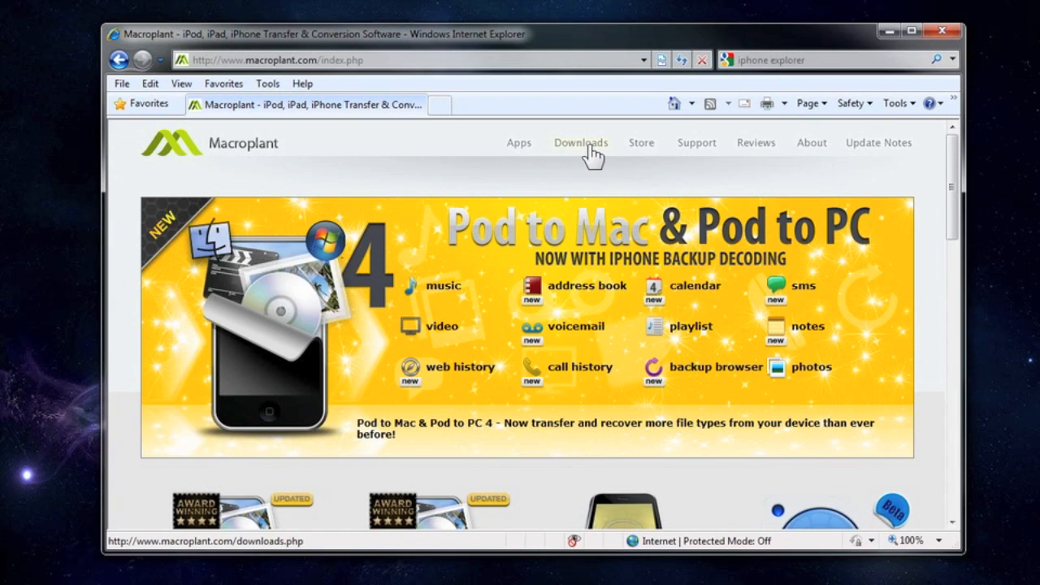
- Go to the Macroplant Downloads page and scroll to the free iPhone Explorer listing
click(580, 143)
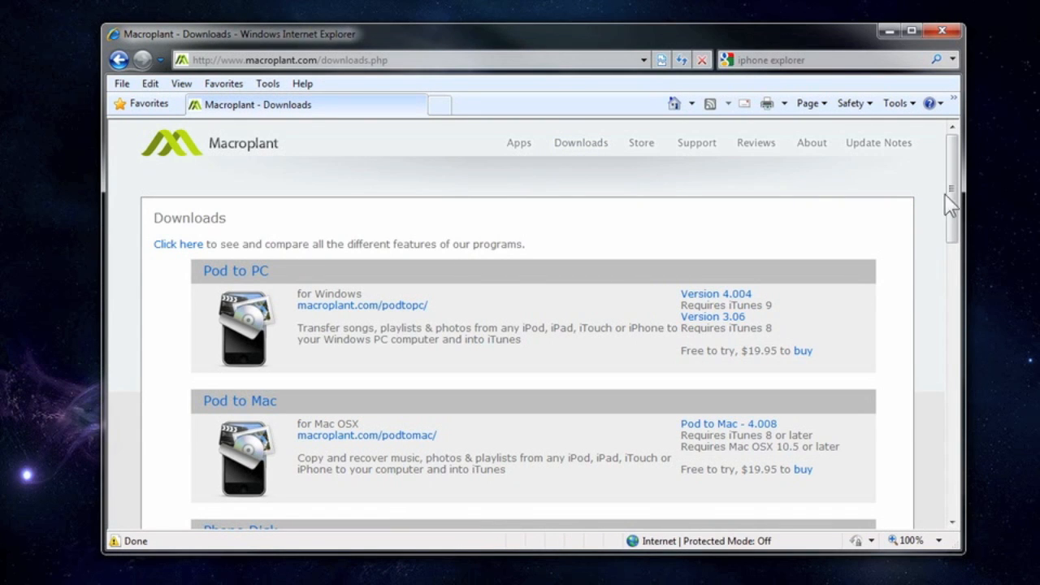
scroll(down, 3)
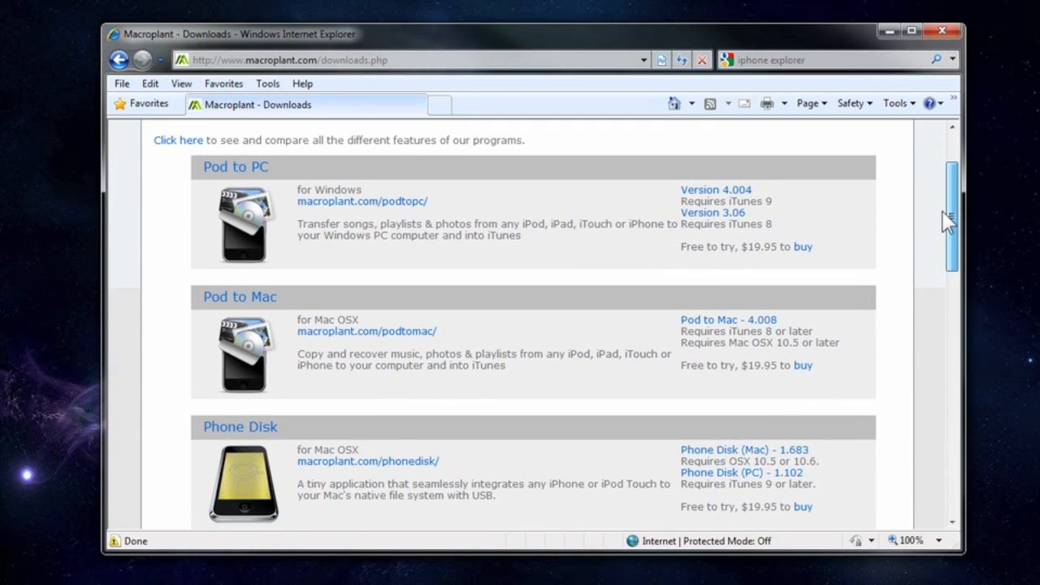
scroll(down, 3)
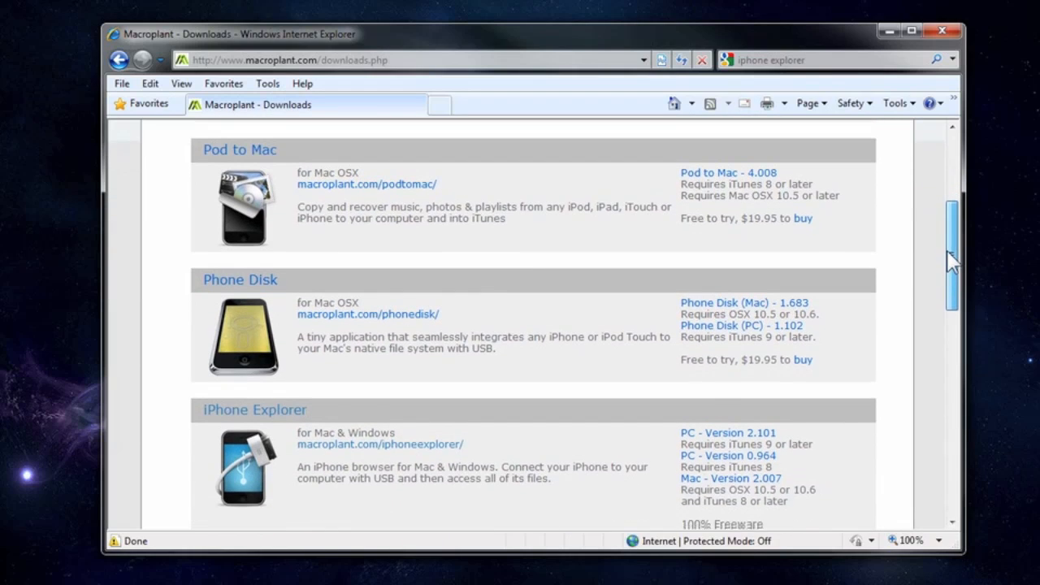
scroll(down, 3)
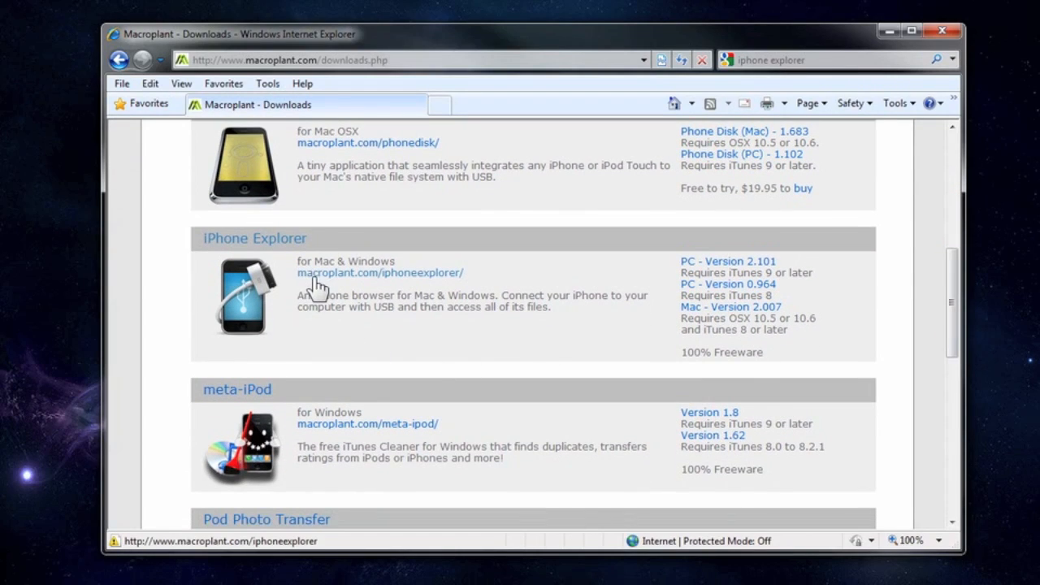
- Download the Windows version iPhoneExplorerPC_2101.zip from the iPhone Explorer page and save it to the Desktop
click(380, 273)
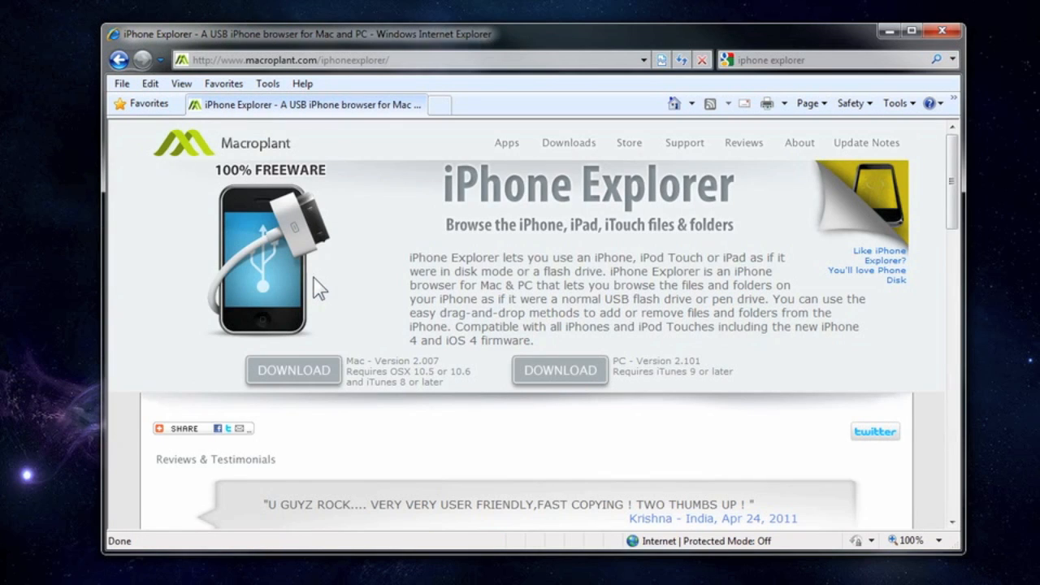
mouse_move(317, 284)
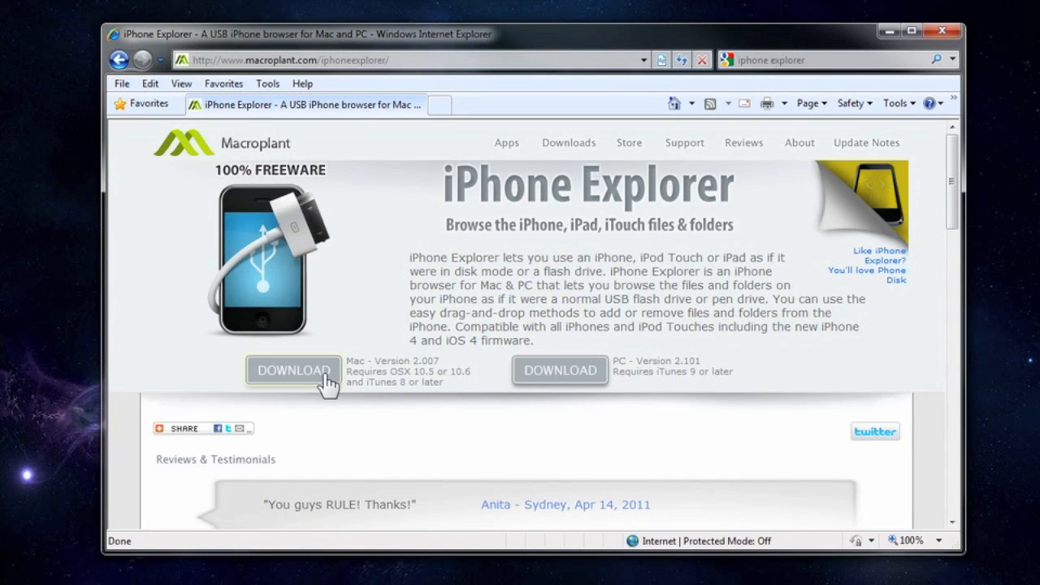
mouse_move(559, 370)
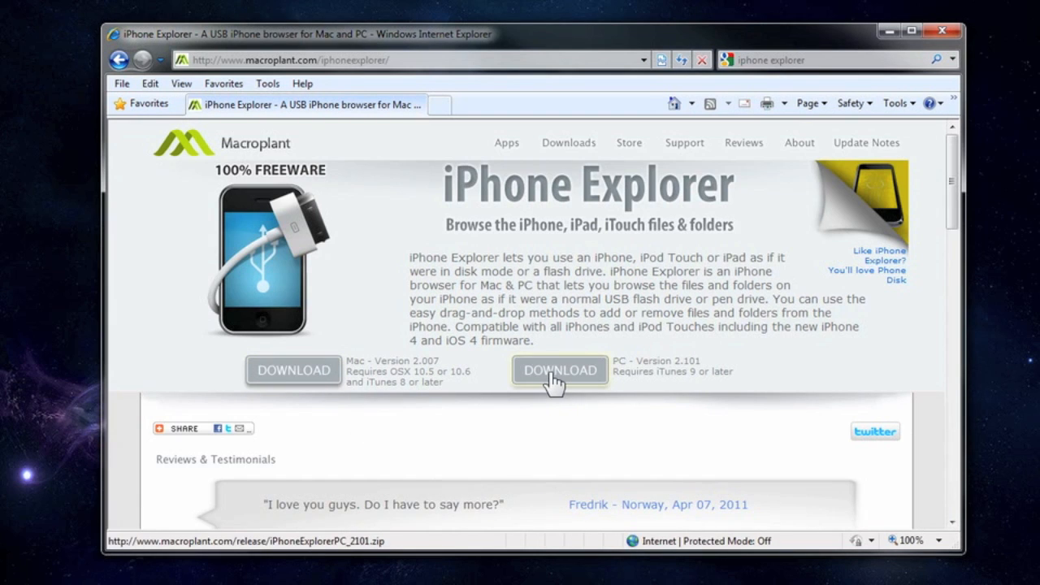
click(559, 370)
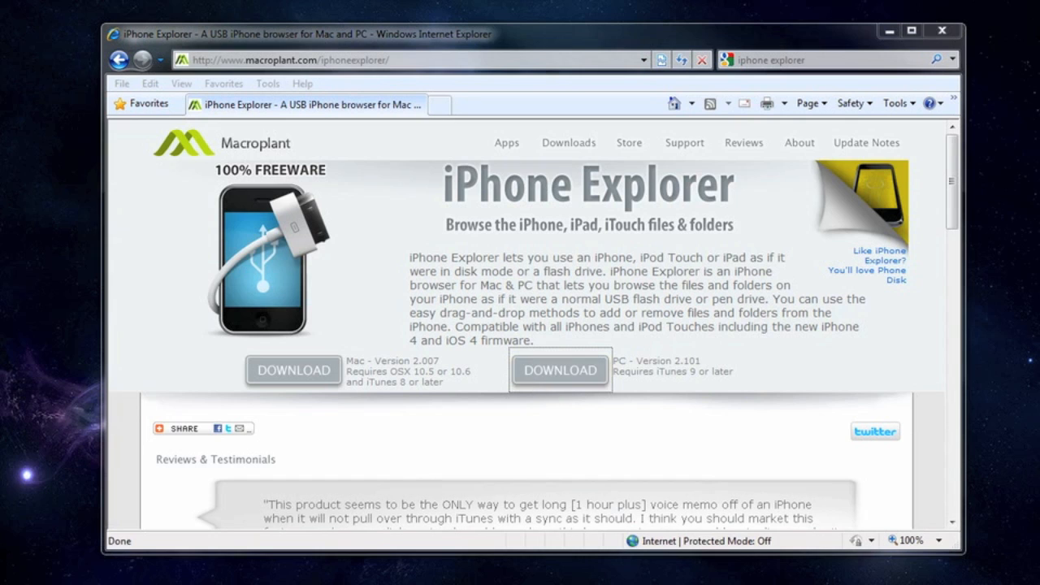
click(558, 370)
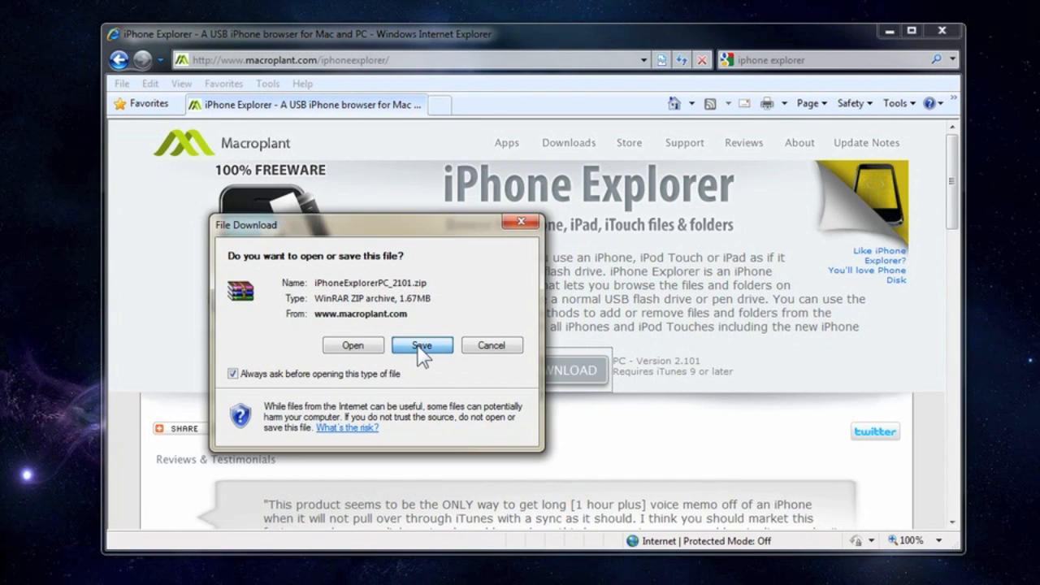
click(422, 344)
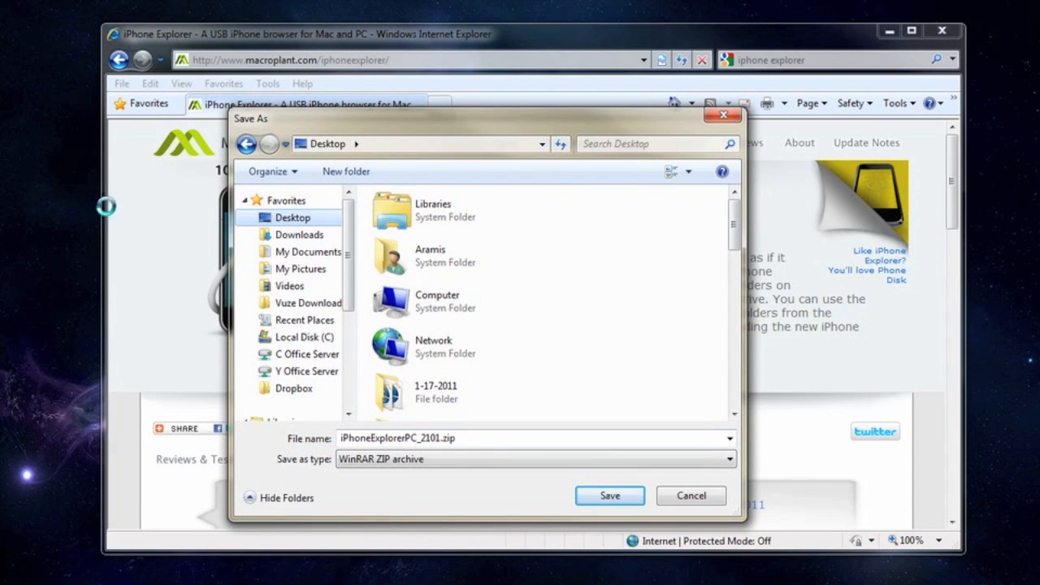
mouse_move(104, 250)
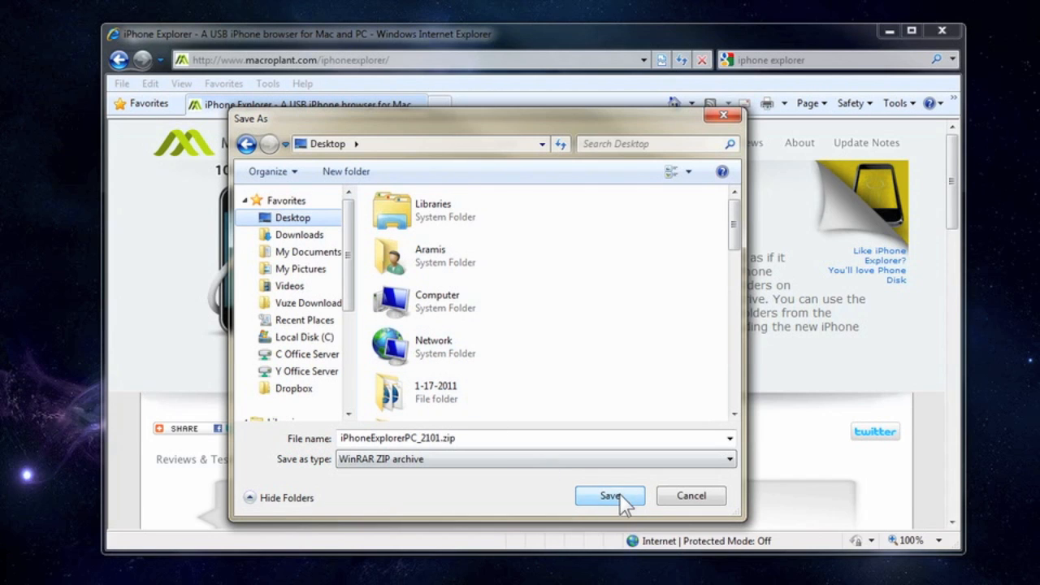
click(609, 495)
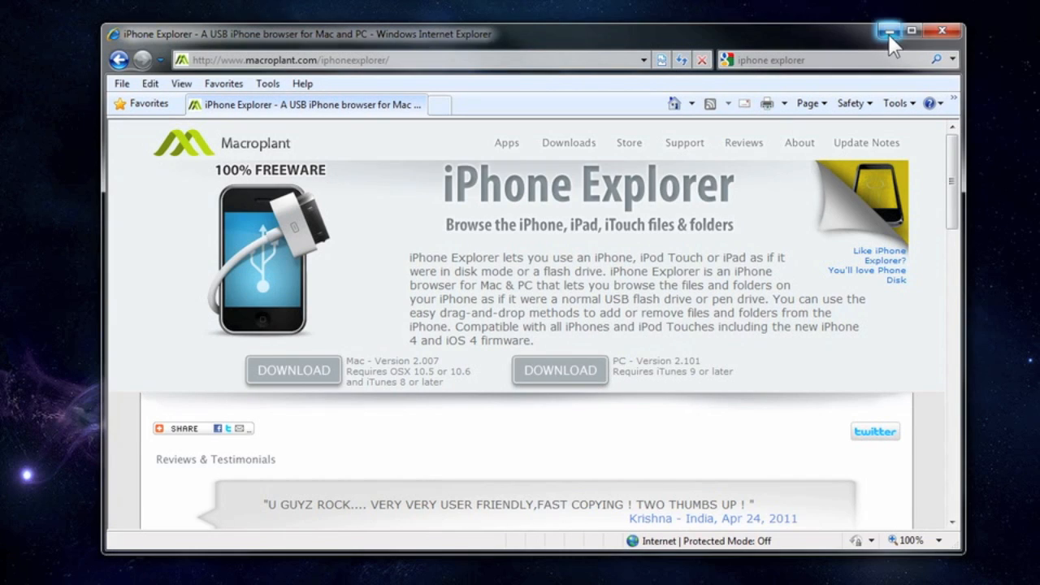
- Minimize the browser and extract the zip into a Desktop\iPhoneExplorerPC_2101 folder
click(889, 30)
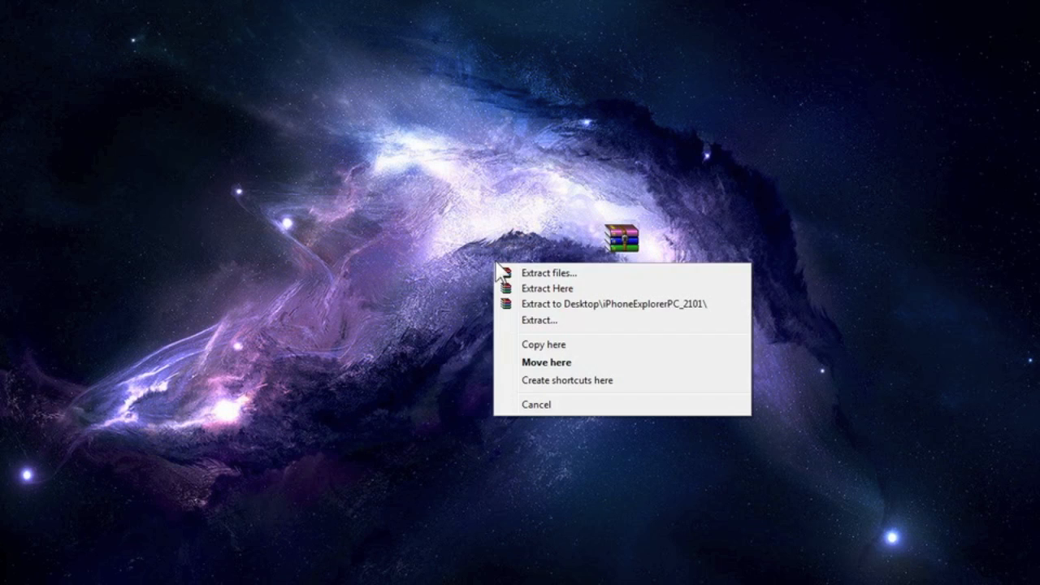
mouse_move(540, 303)
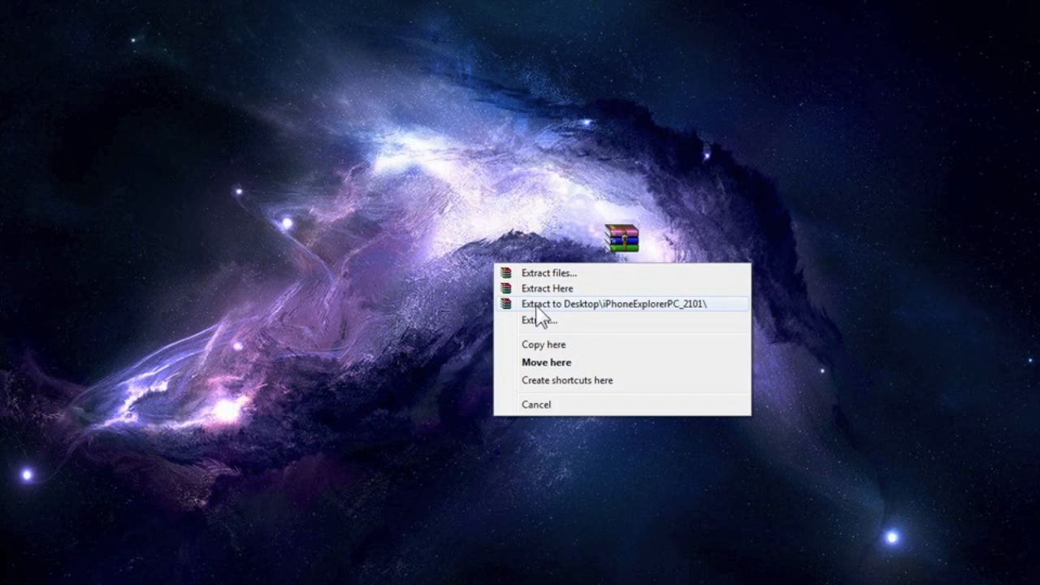
click(619, 304)
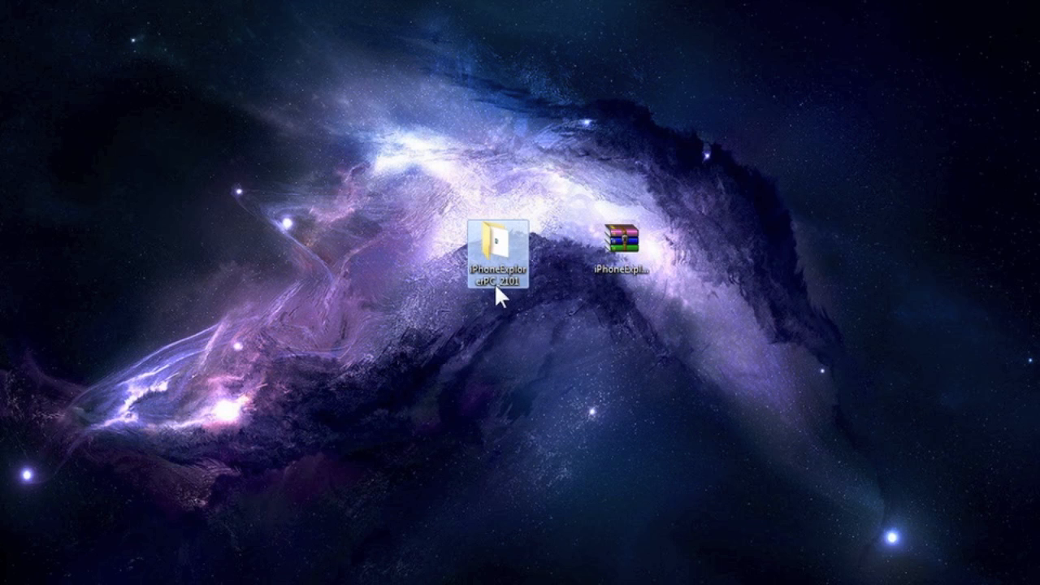
mouse_move(510, 258)
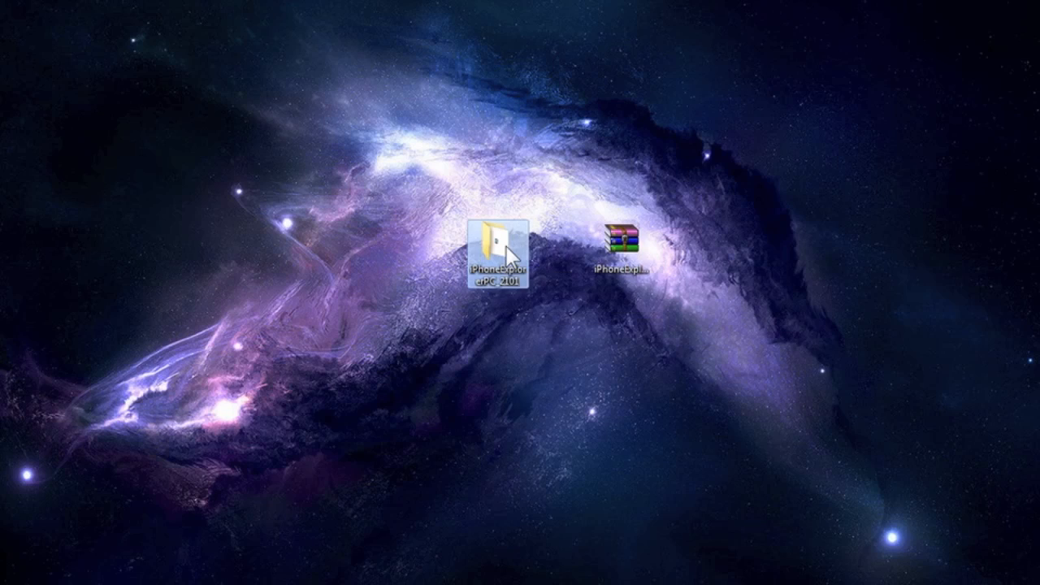
- Run iPhone Explorer Setup.exe from the extracted folder, accepting the default folder and desktop icon
double_click(497, 244)
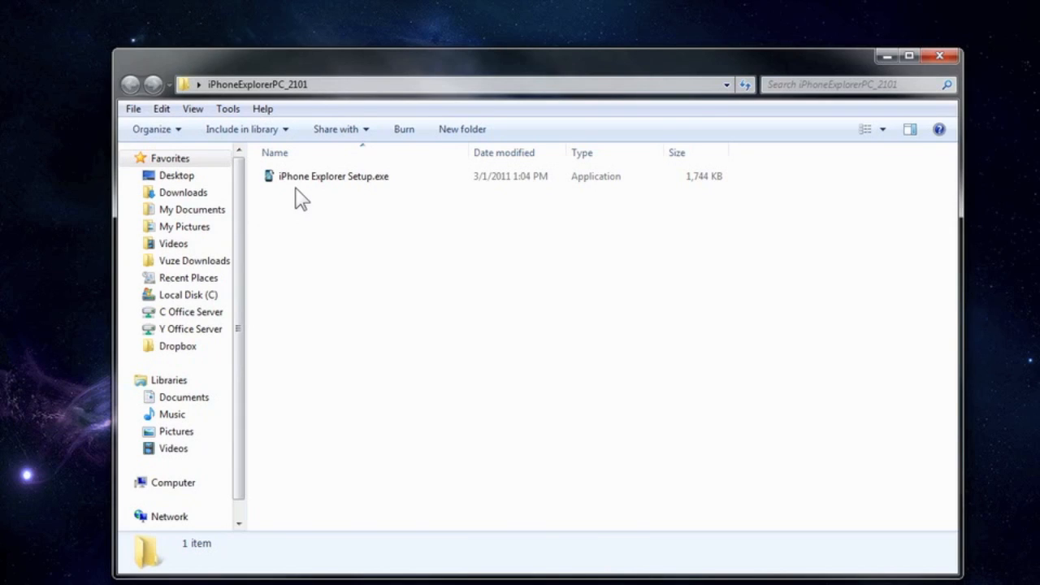
click(333, 175)
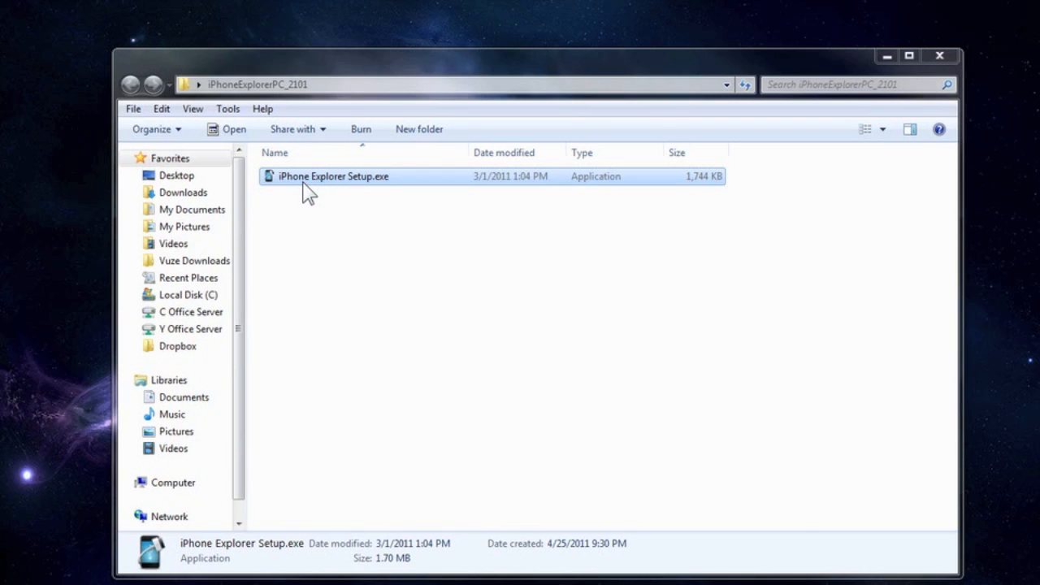
double_click(333, 175)
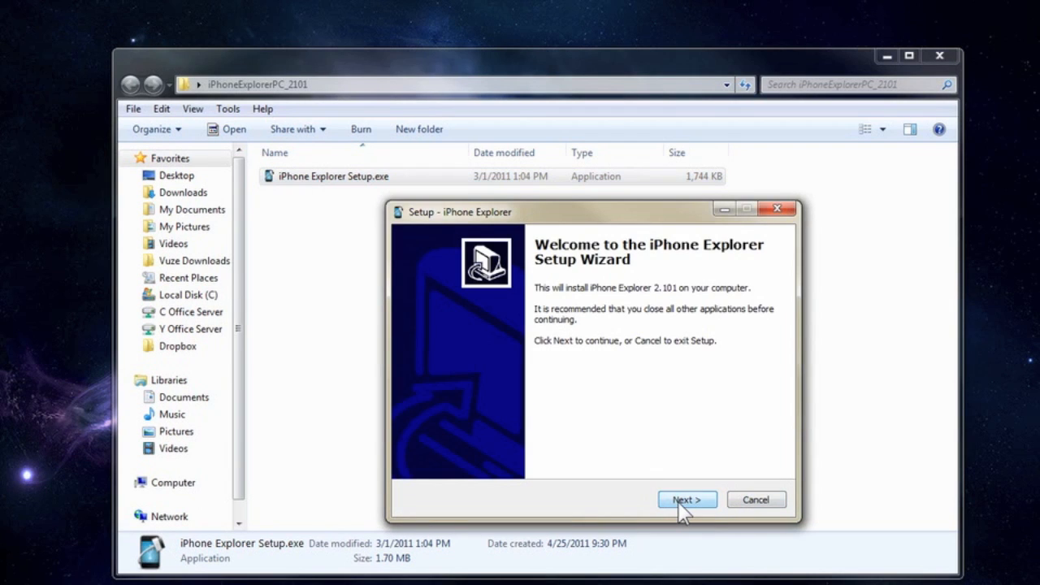
click(686, 499)
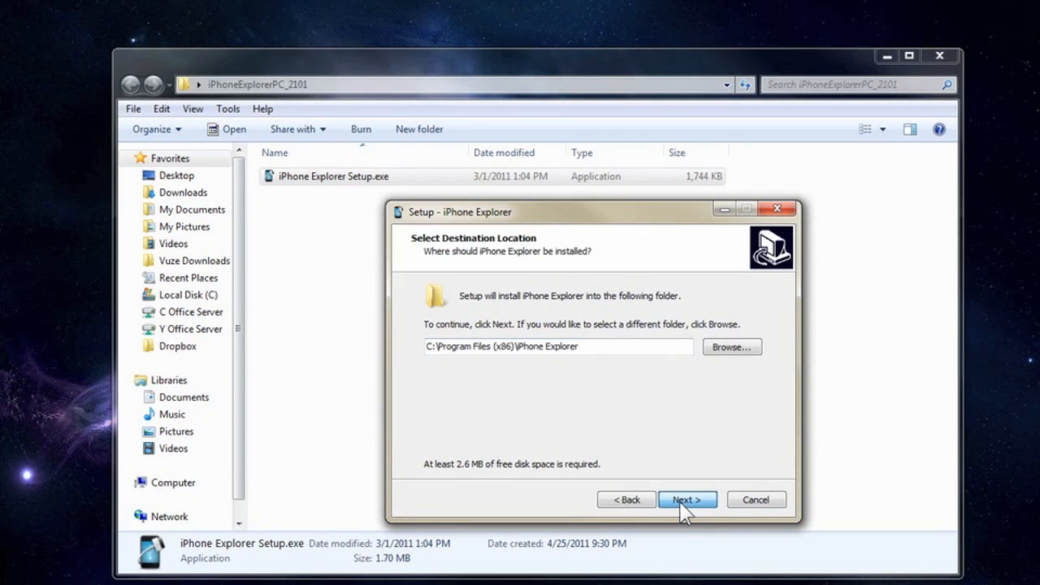
click(685, 499)
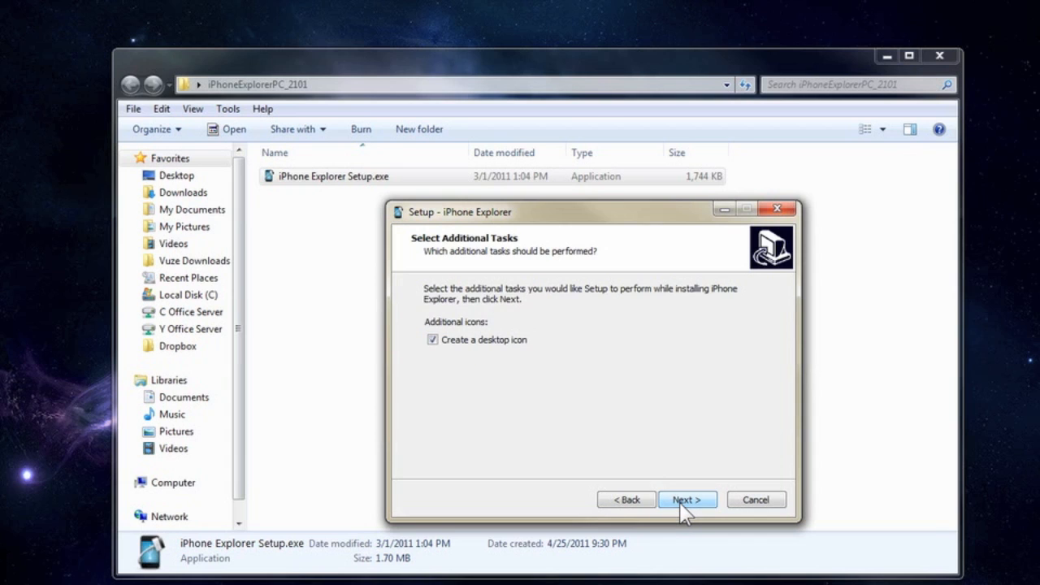
click(686, 499)
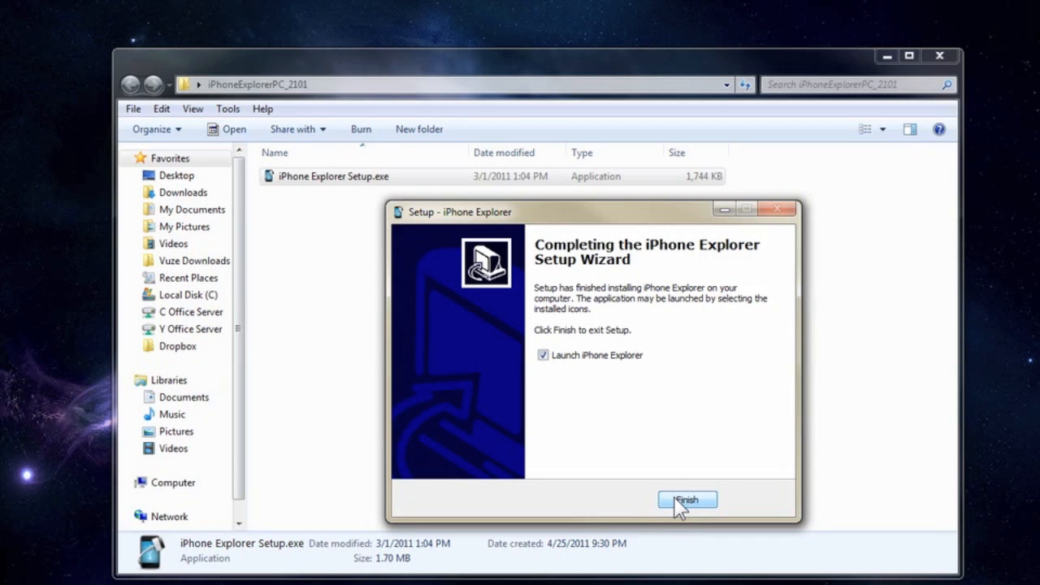
- Finish setup with Launch iPhone Explorer checked and scroll the connected iPhone's folder tree
click(685, 499)
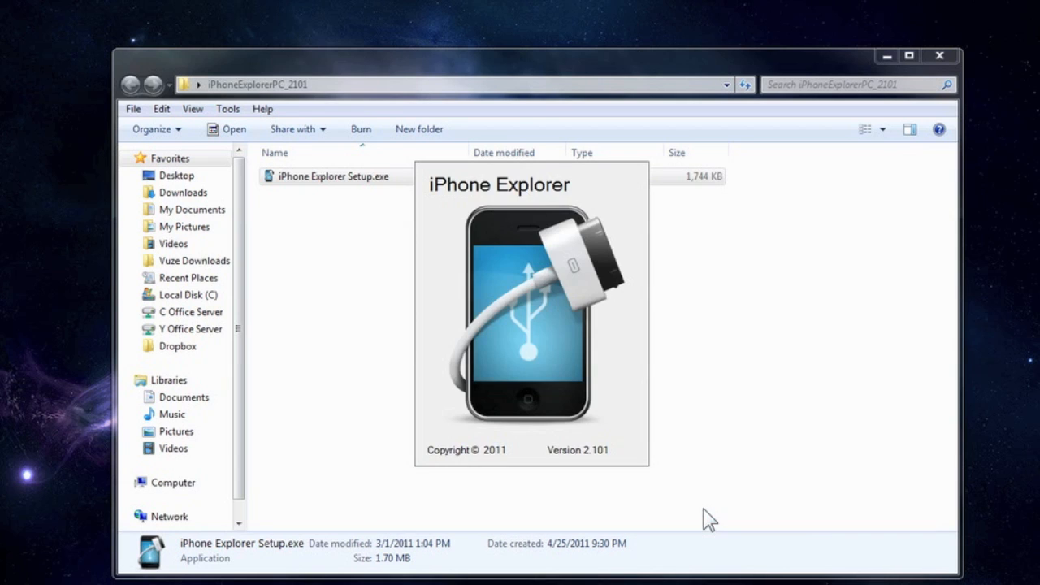
mouse_move(643, 372)
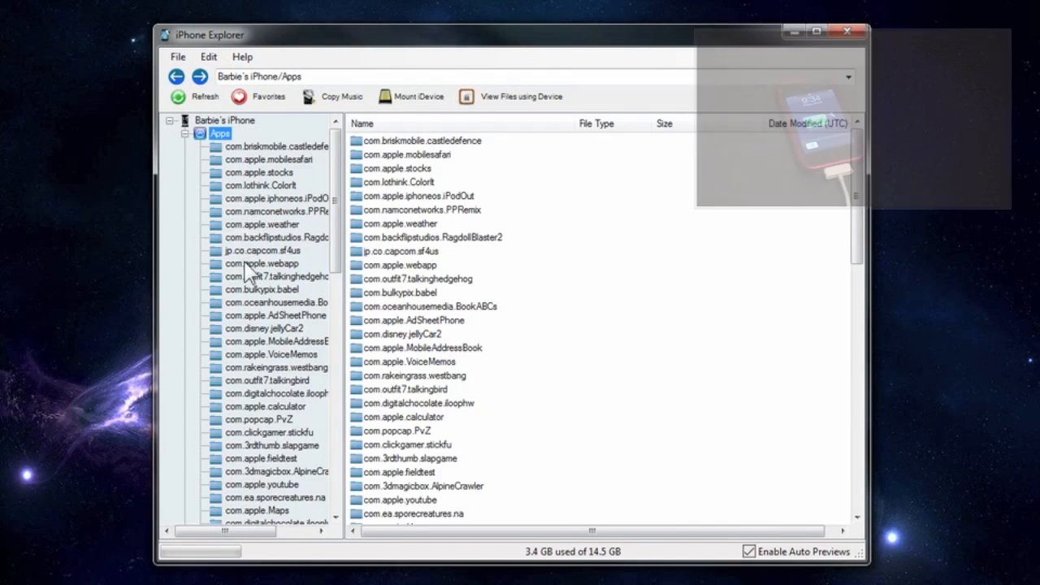
scroll(down, 3)
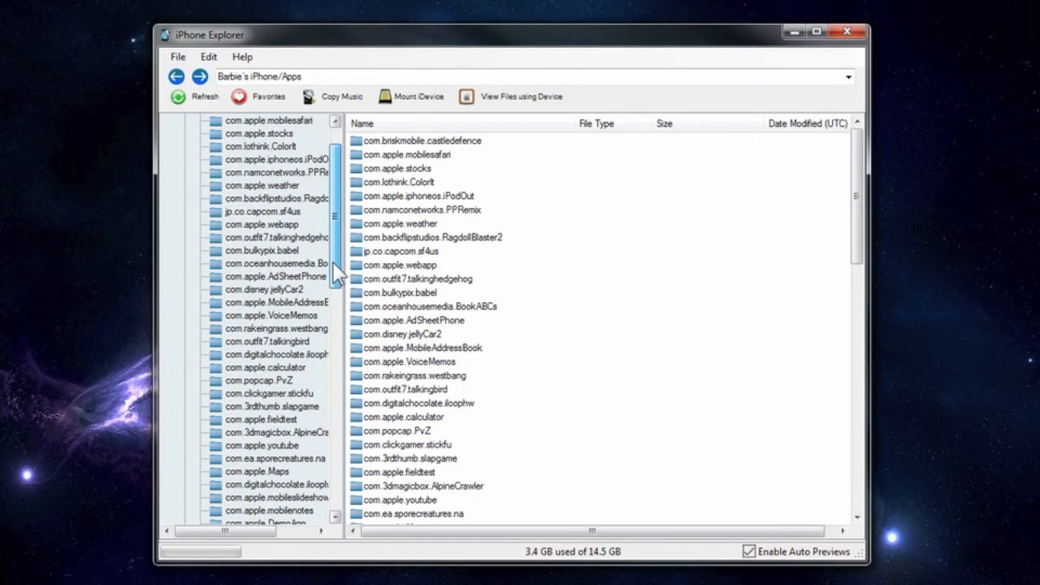
scroll(down, 3)
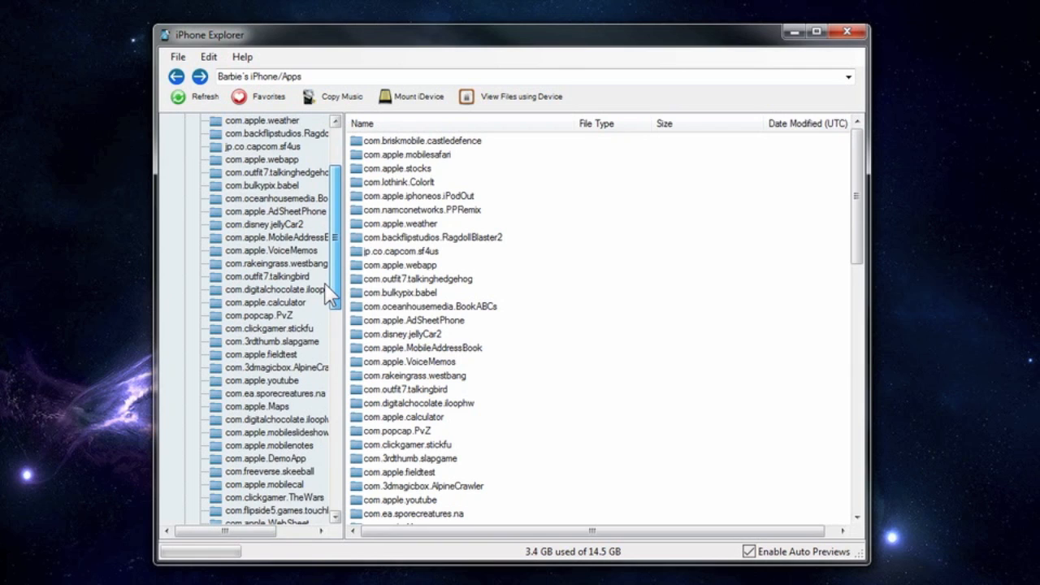
scroll(down, 3)
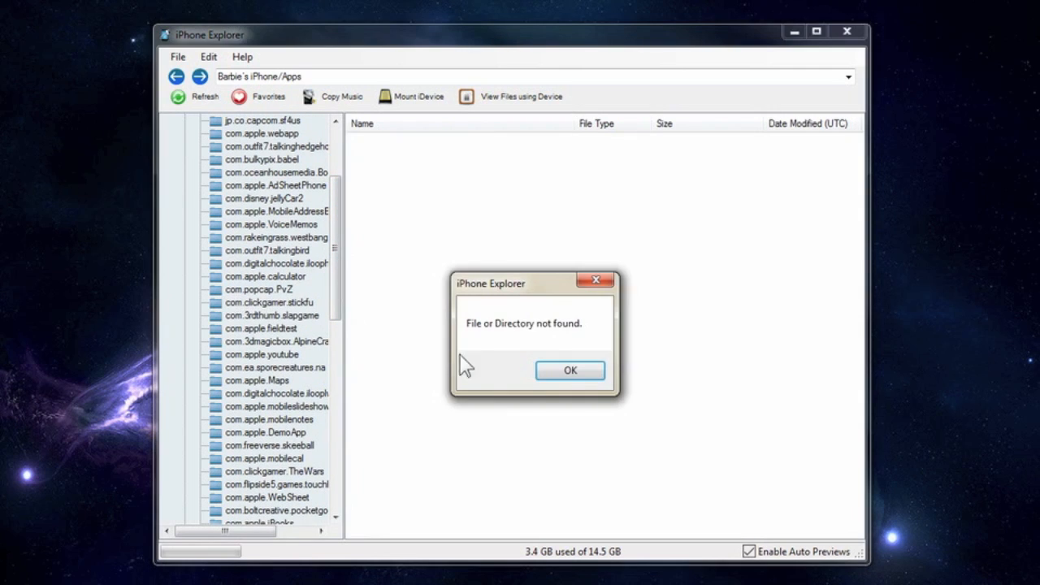
- Dismiss the 'File or Directory not found' message so the Apps folder list shows again
click(568, 371)
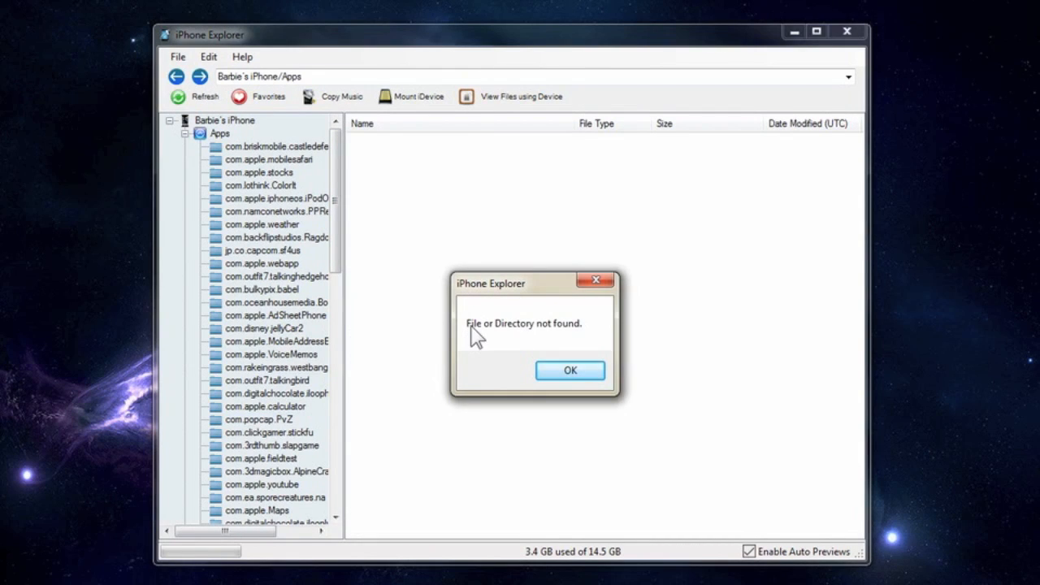
click(569, 370)
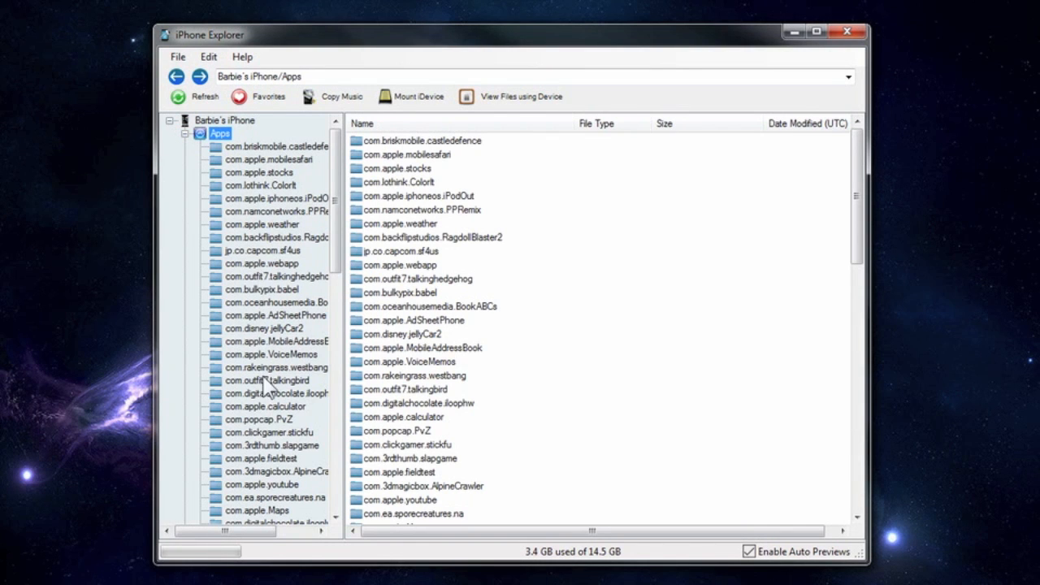
- Drill into com.popcap.PvZ > Documents > userdata to reach user1.dat and users.dat
click(260, 419)
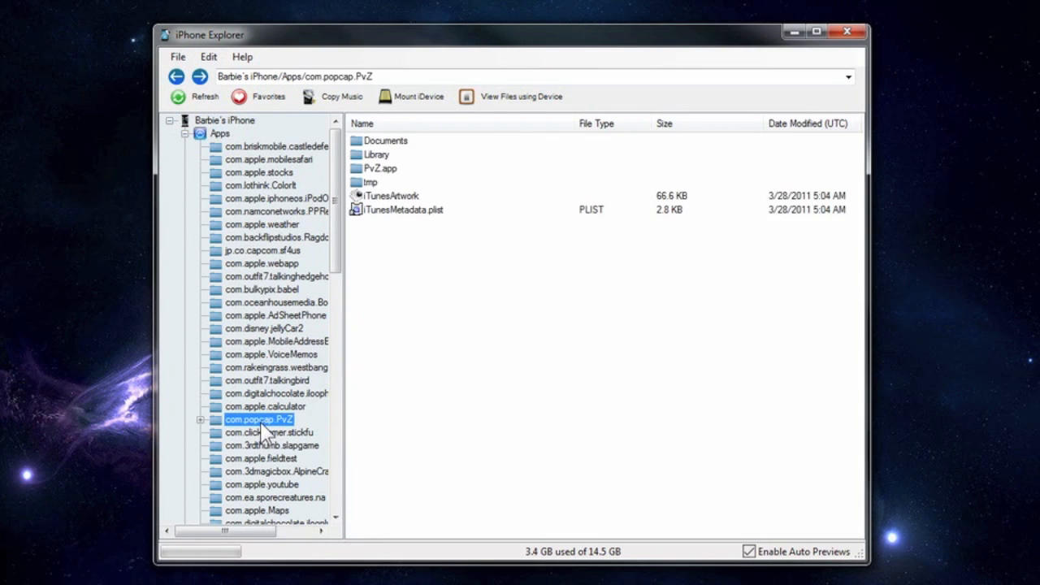
mouse_move(273, 426)
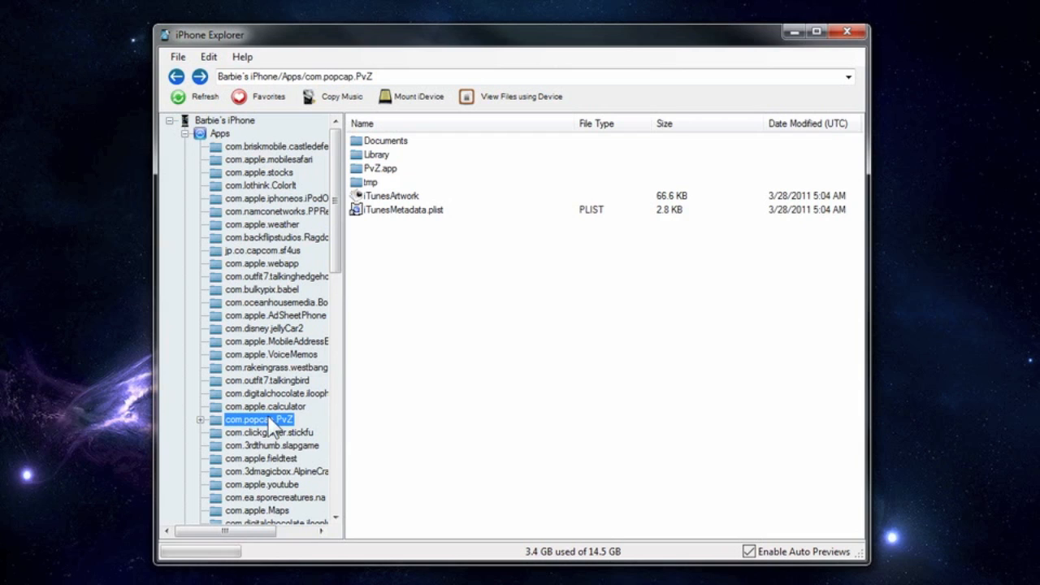
mouse_move(309, 52)
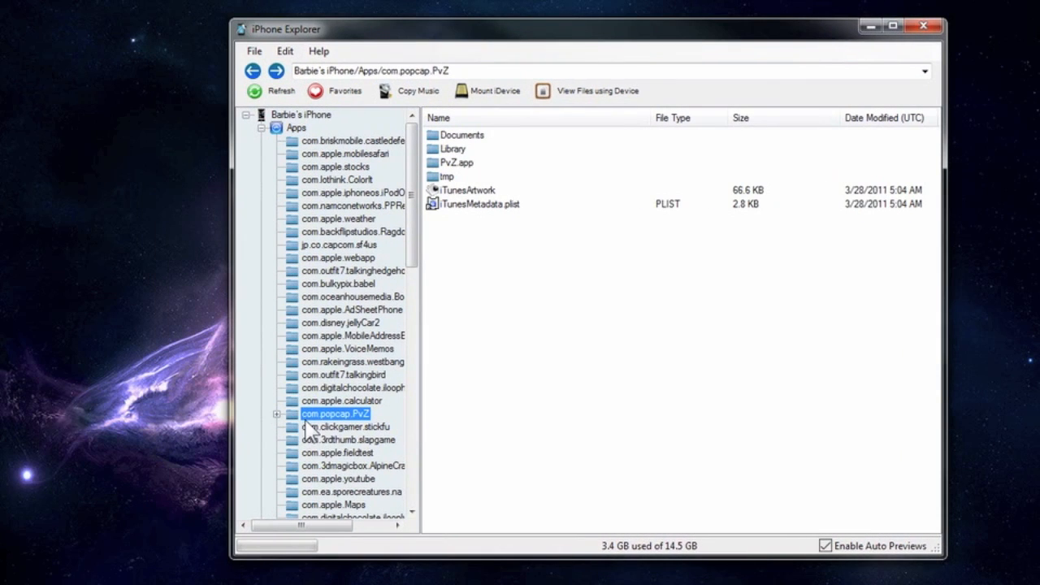
mouse_move(445, 151)
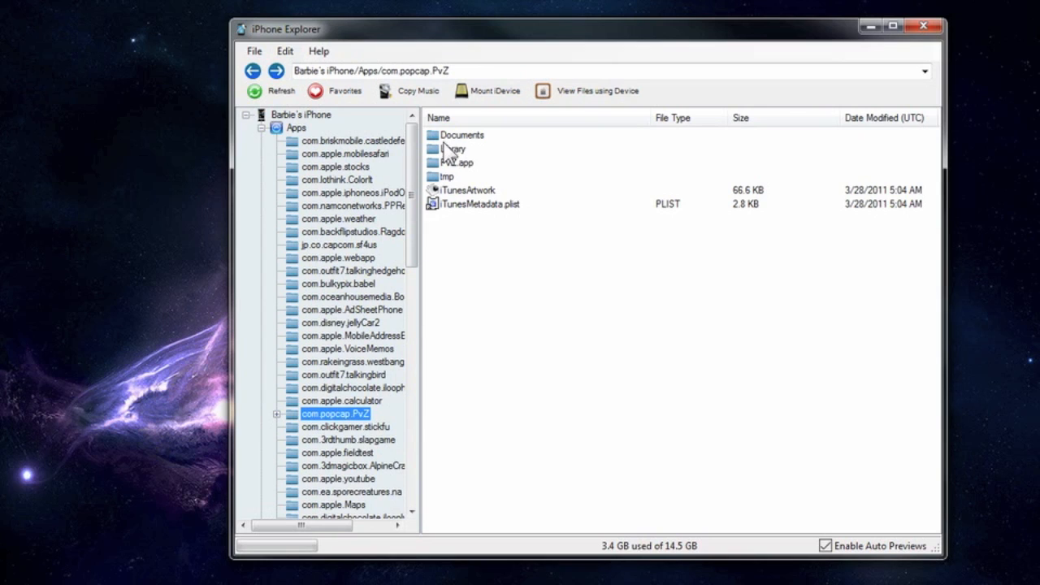
mouse_move(459, 175)
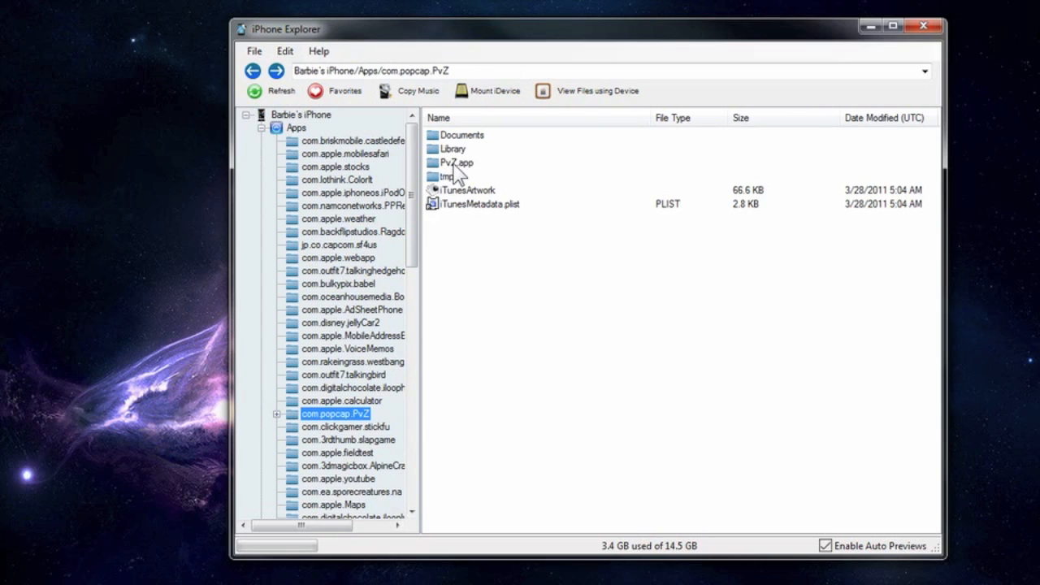
double_click(461, 135)
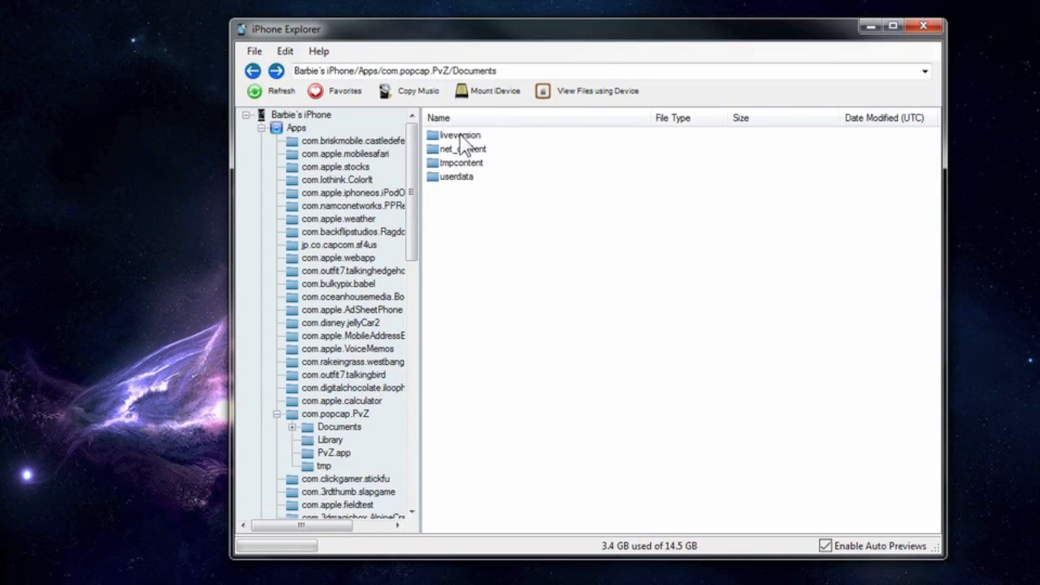
mouse_move(463, 185)
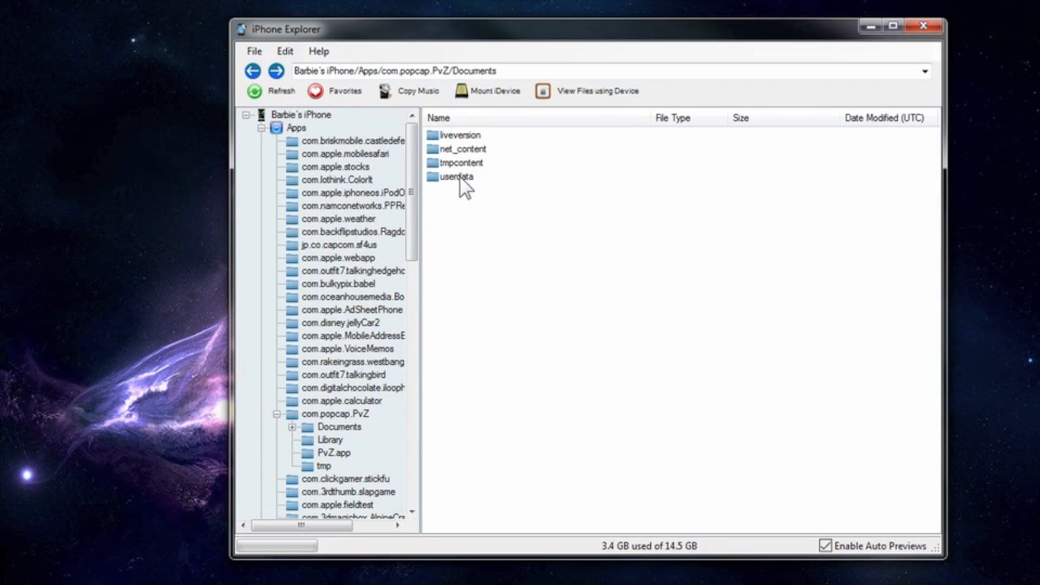
double_click(458, 175)
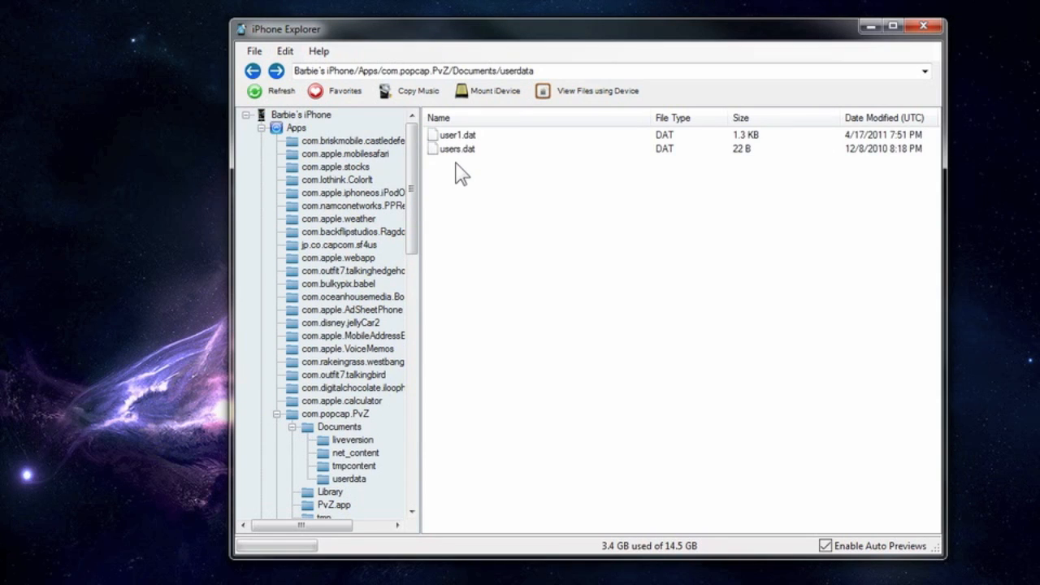
mouse_move(484, 162)
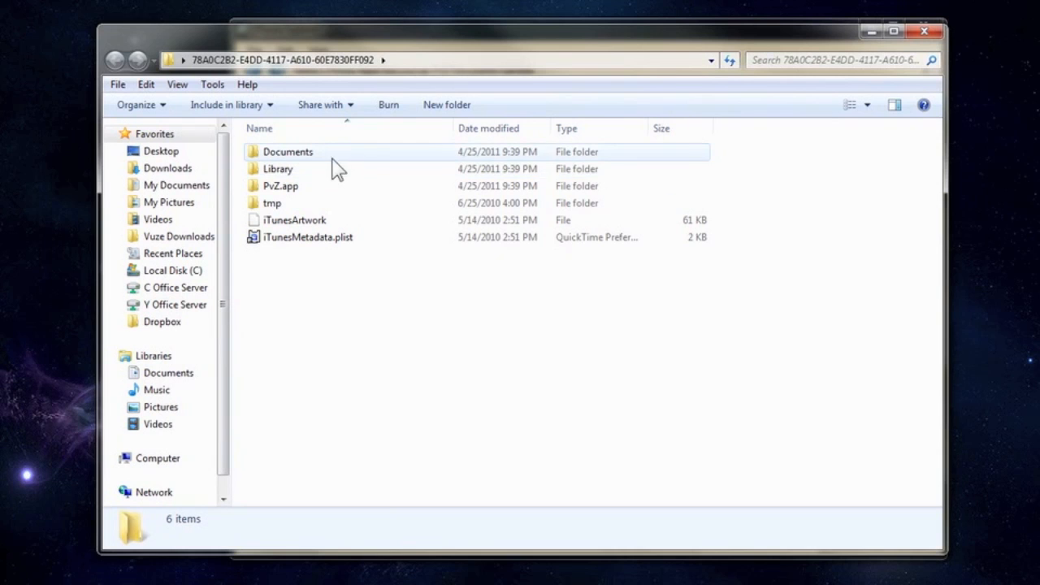
mouse_move(307, 166)
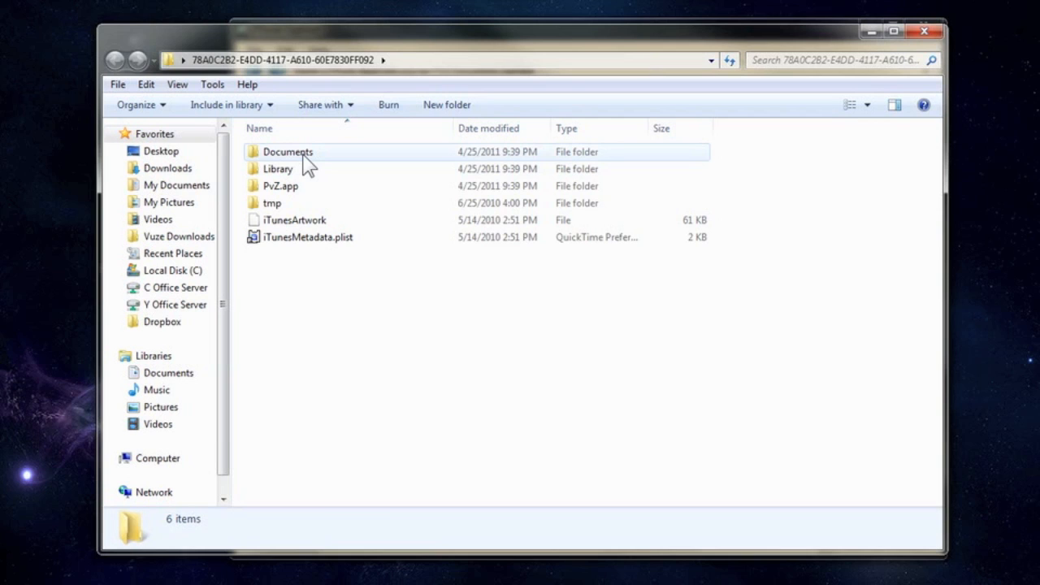
- Open the backup's Documents folder to reach the 19 userdata files for copying to the iPhone
double_click(287, 151)
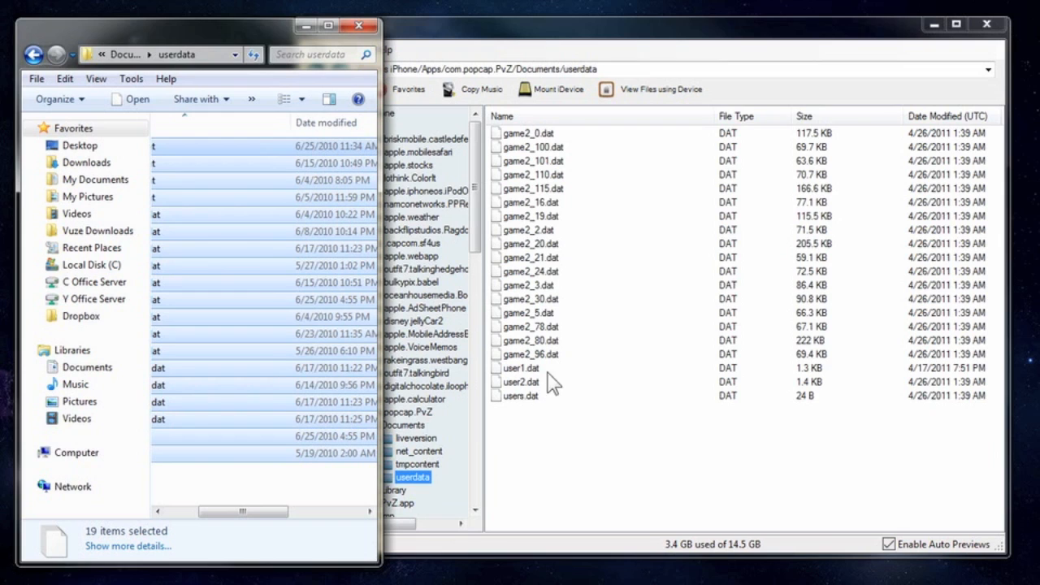
mouse_move(370, 495)
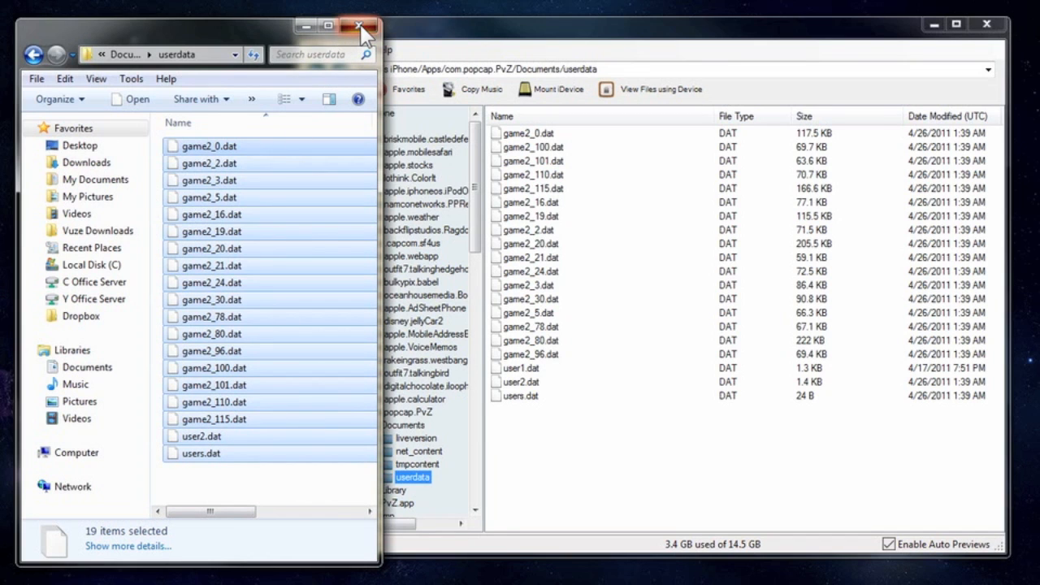
- Close the backup window and drag the iPhone's com.popcap.PvZ Documents/userdata folder onto the desktop
click(361, 26)
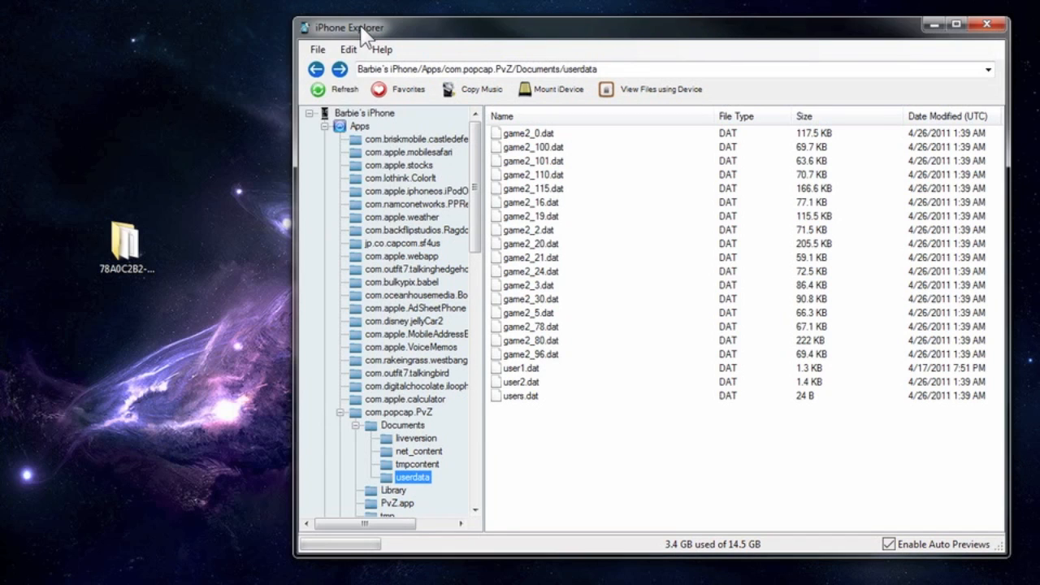
mouse_move(361, 403)
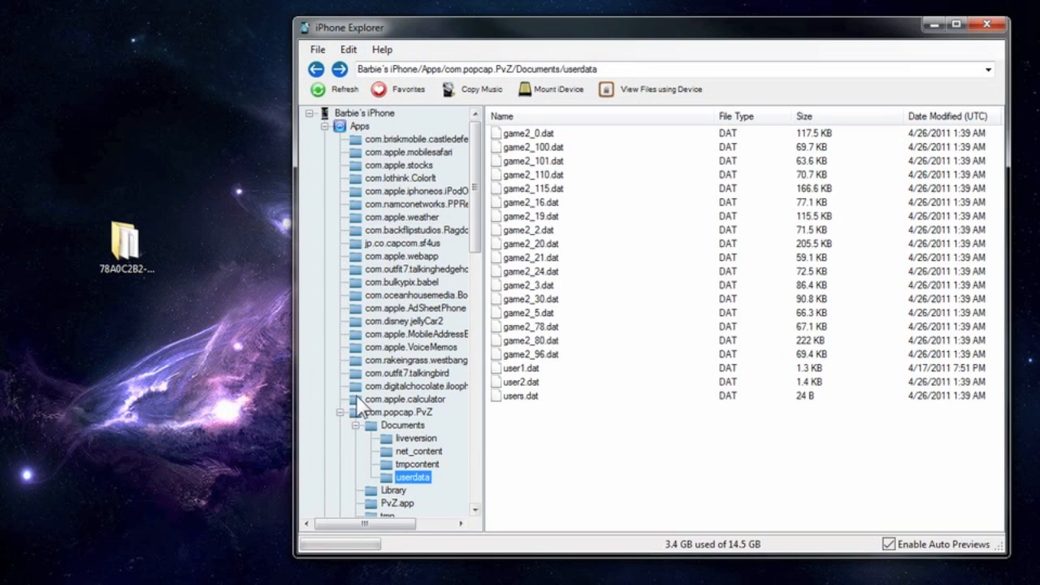
mouse_move(536, 416)
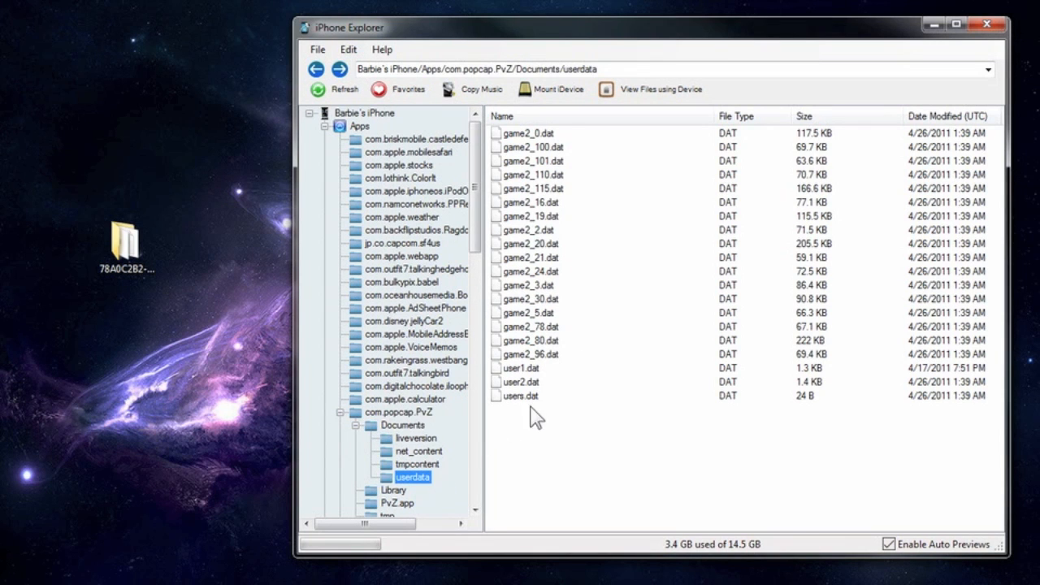
mouse_move(501, 403)
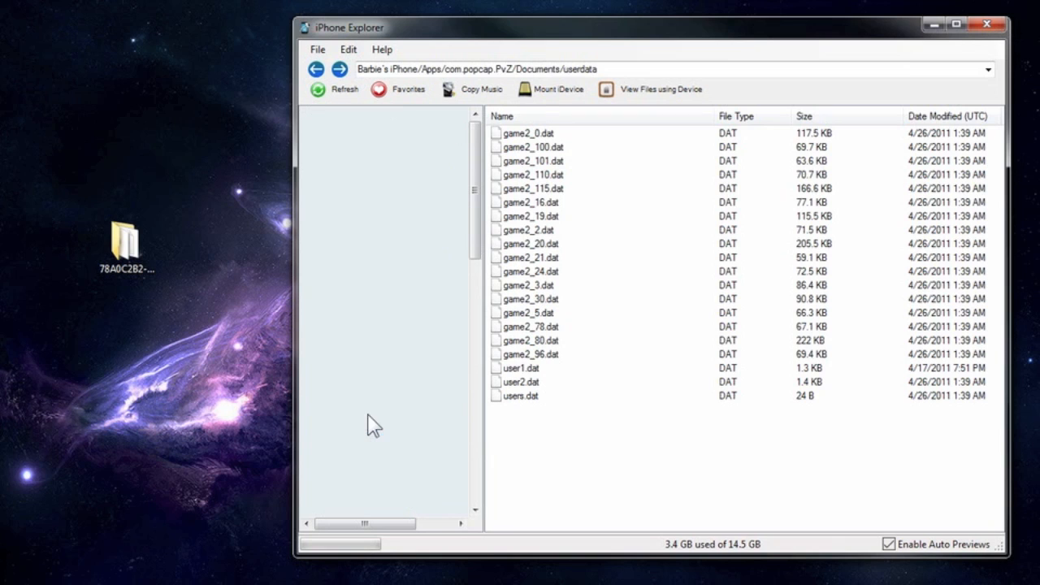
click(316, 68)
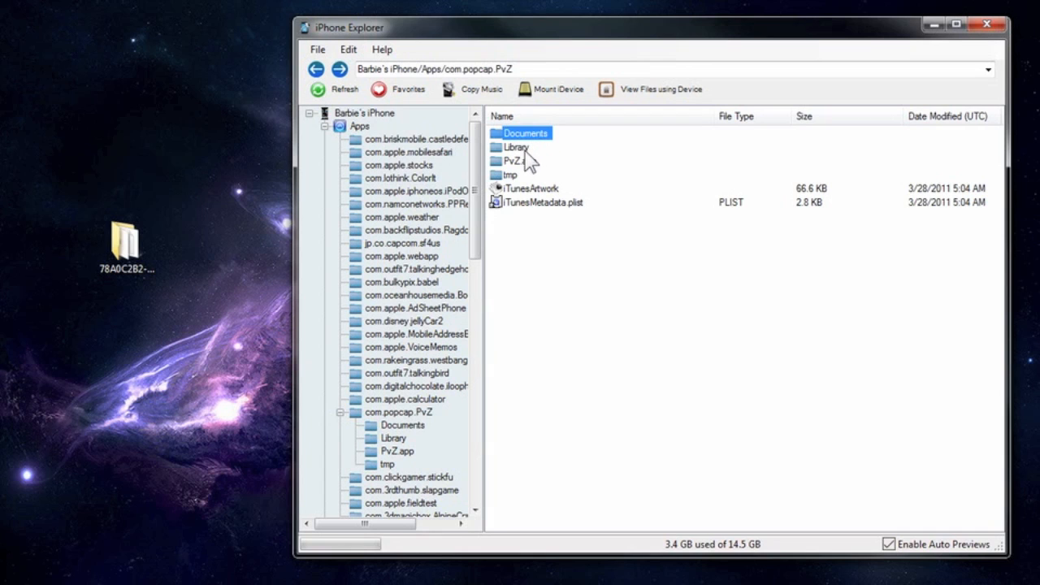
double_click(526, 133)
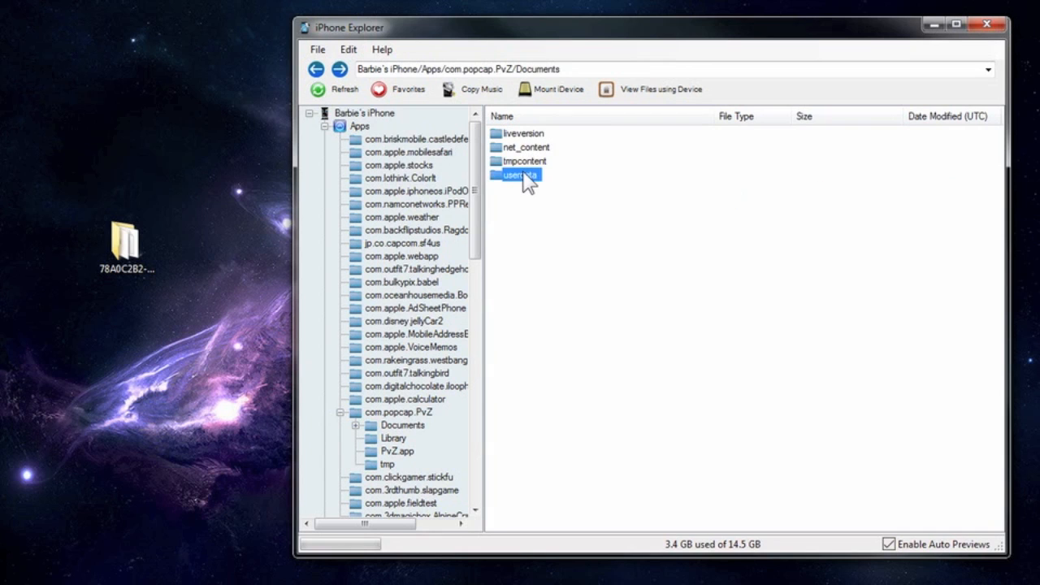
double_click(518, 175)
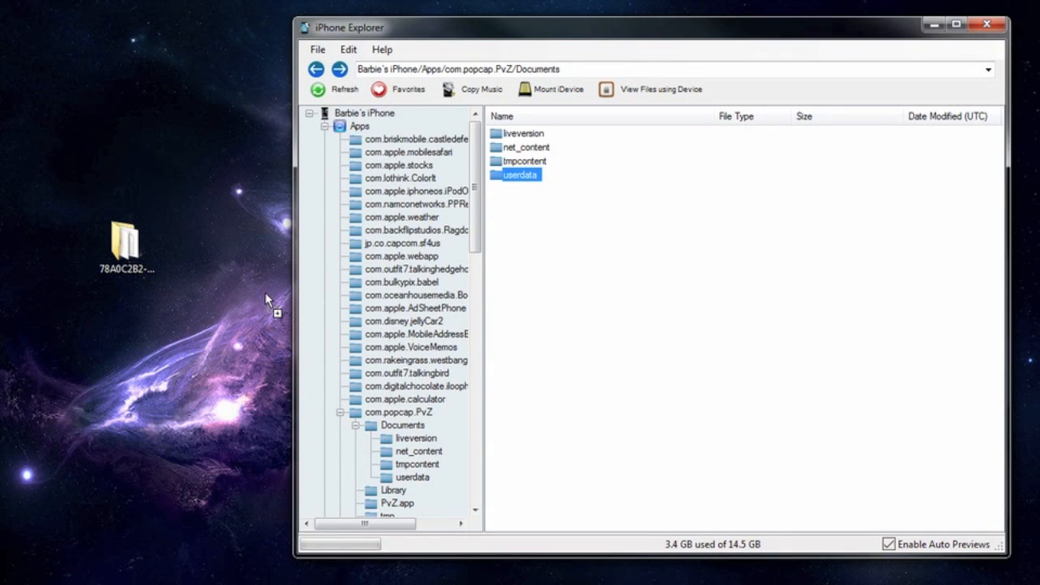
drag(520, 176, 189, 247)
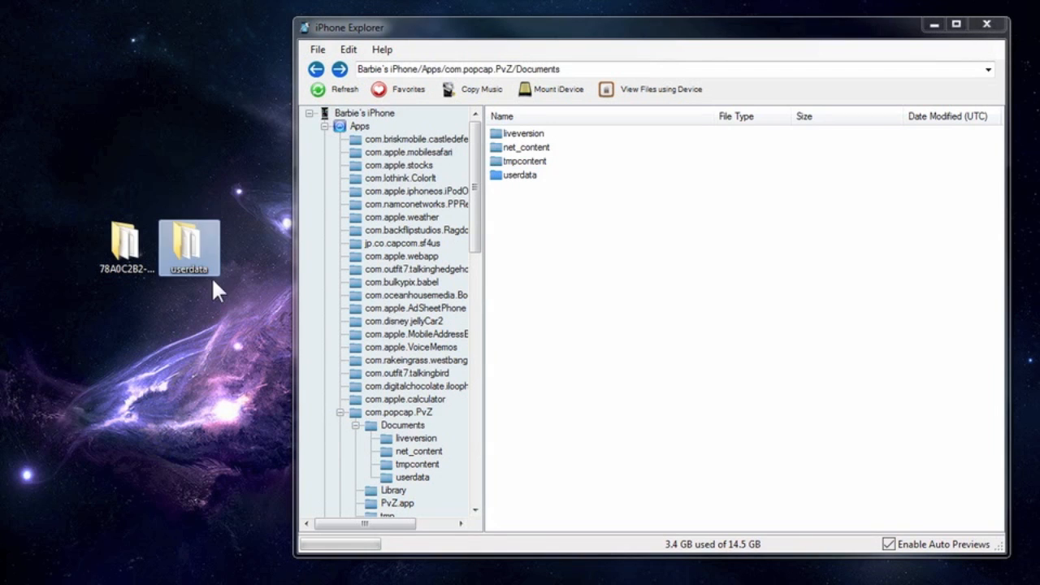
double_click(188, 244)
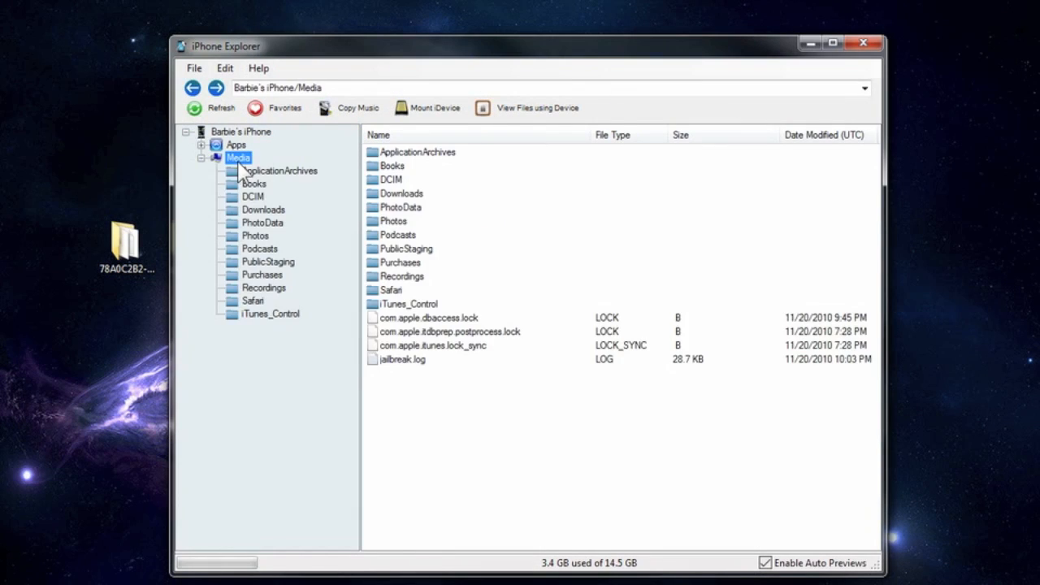
- Browse the Media subfolders DCIM and Podcasts, then close iPhone Explorer
click(253, 197)
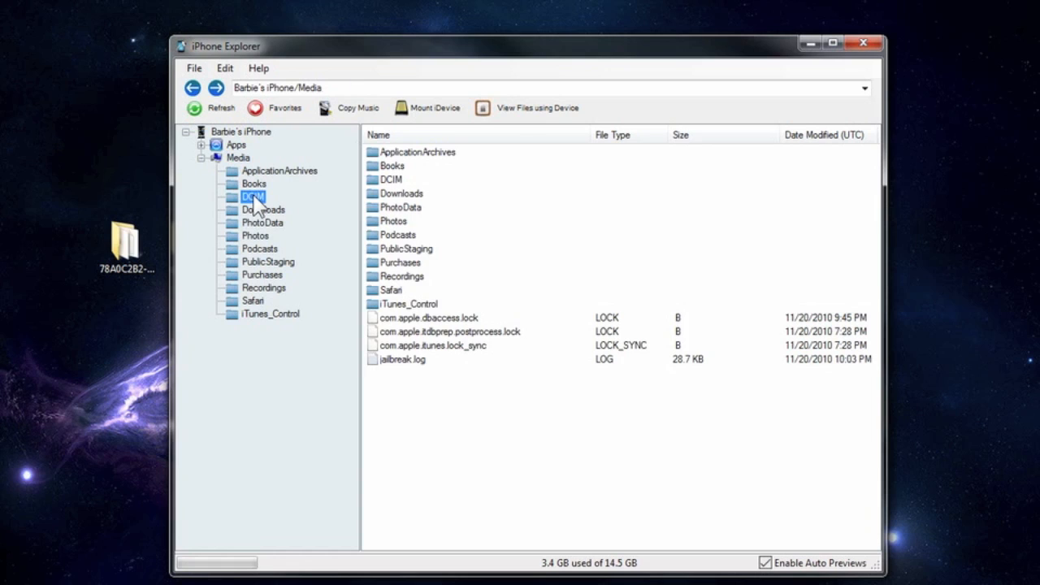
click(253, 196)
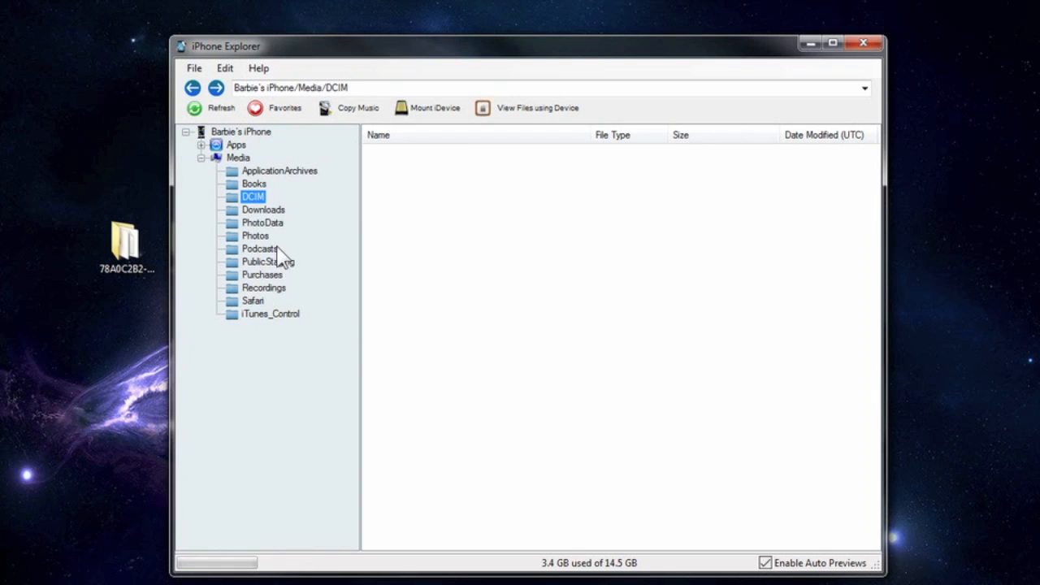
click(255, 236)
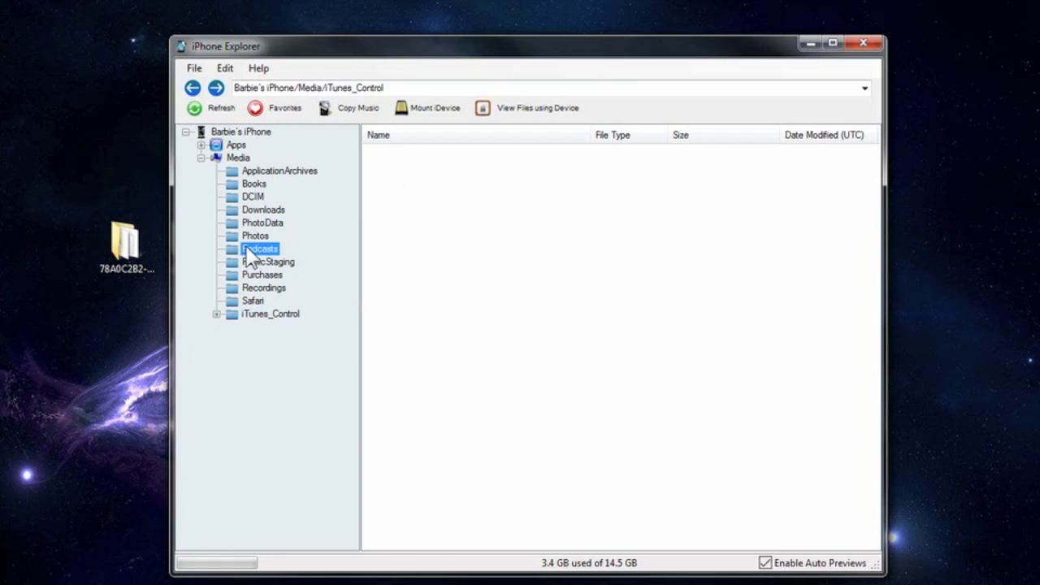
click(253, 182)
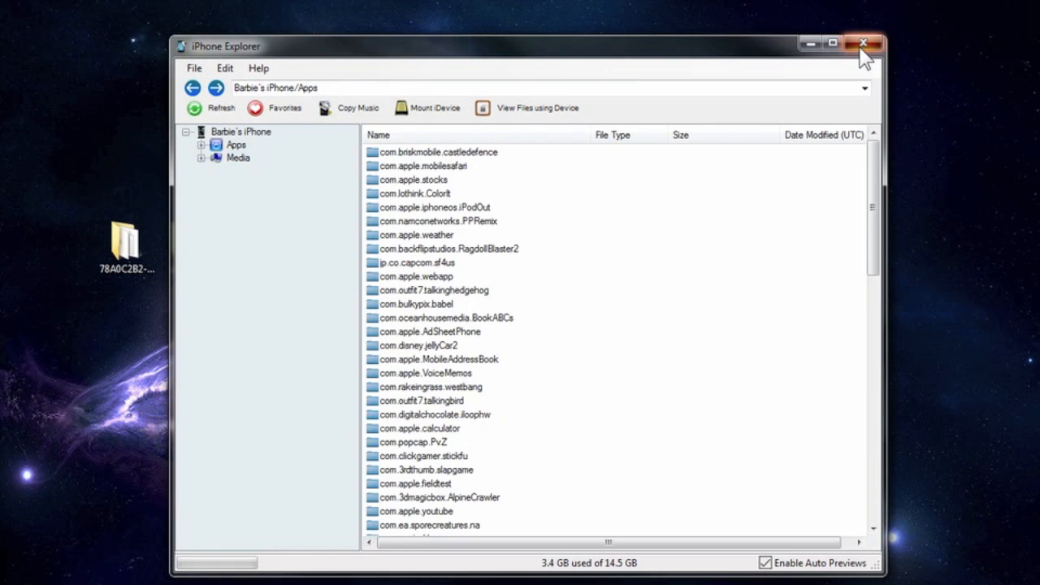
click(862, 42)
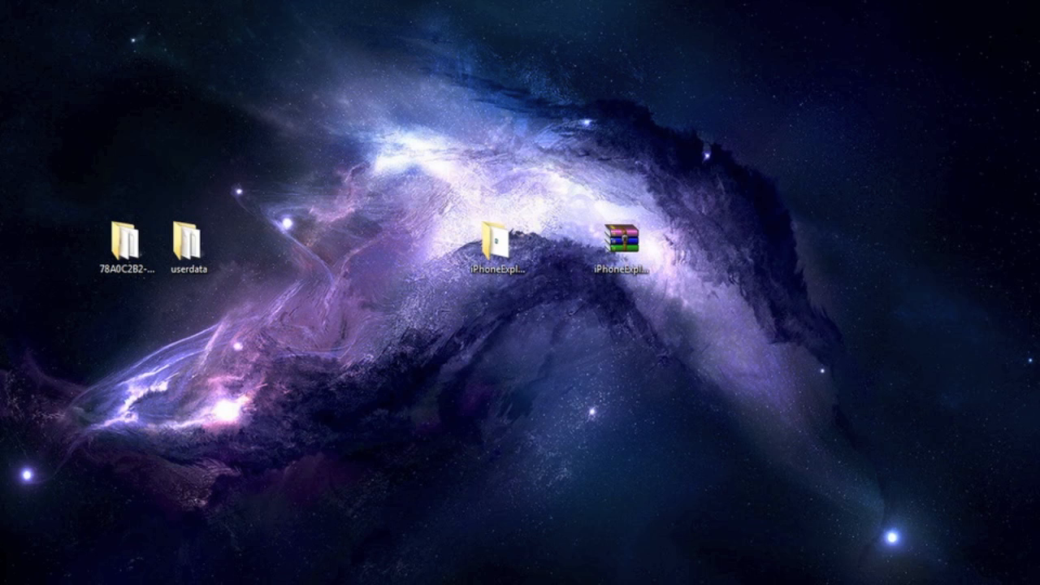